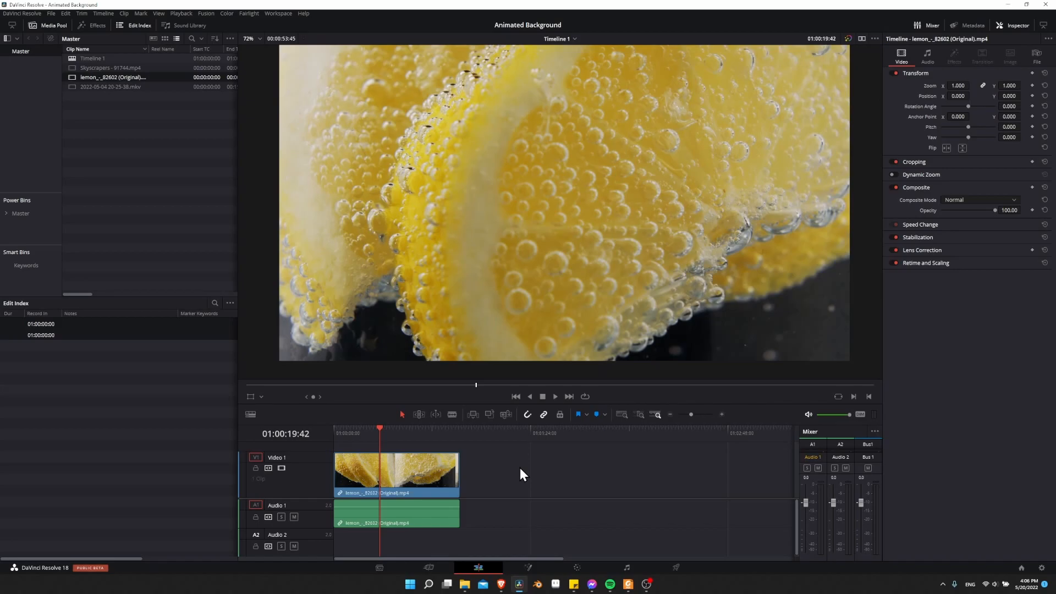
- Play the timeline to check playback and review the Playback menu options
click(381, 431)
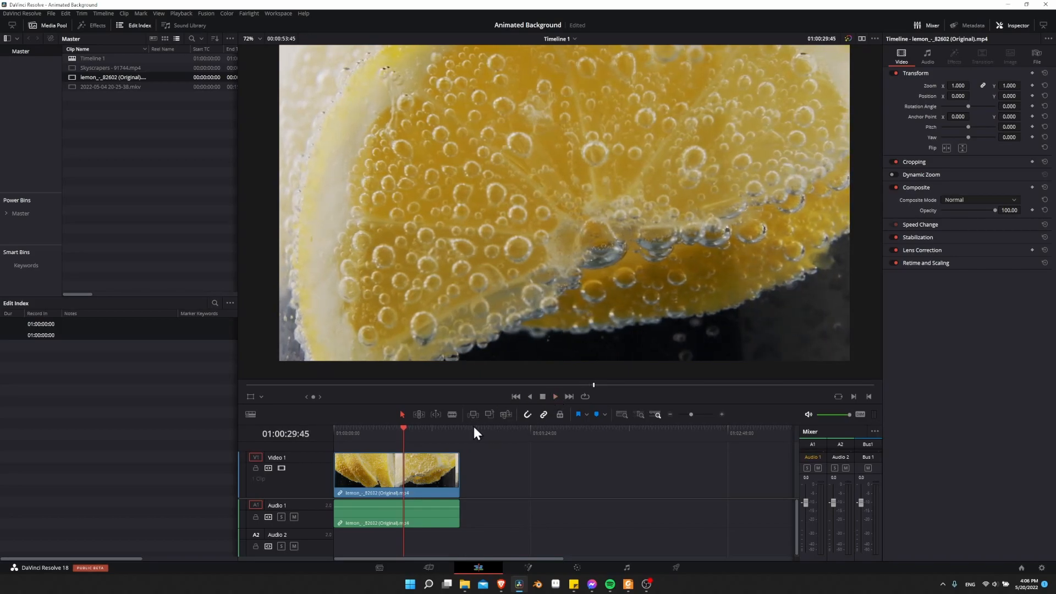
mouse_move(498, 437)
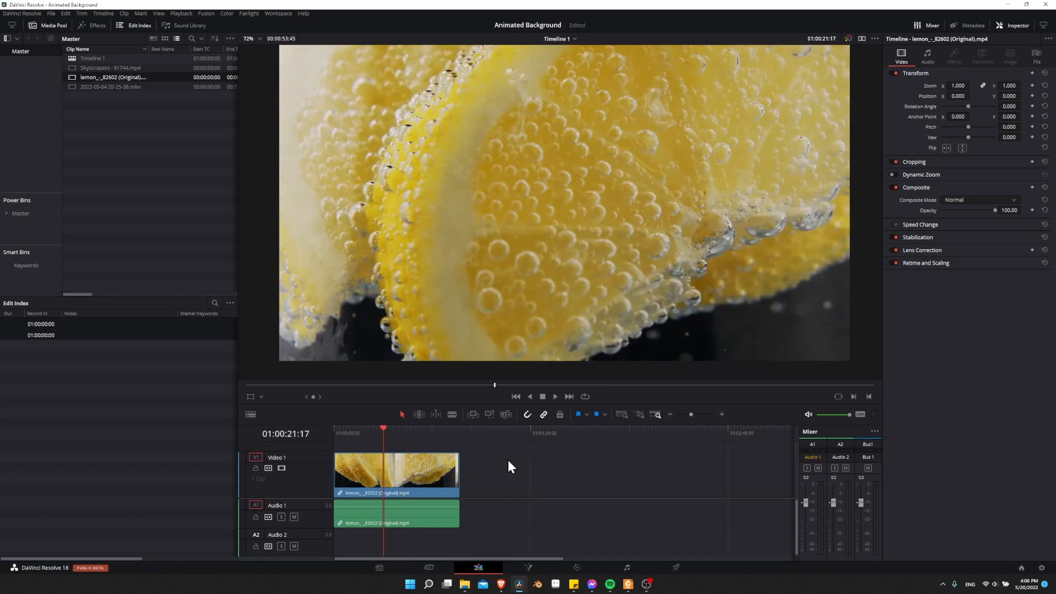
mouse_move(501, 450)
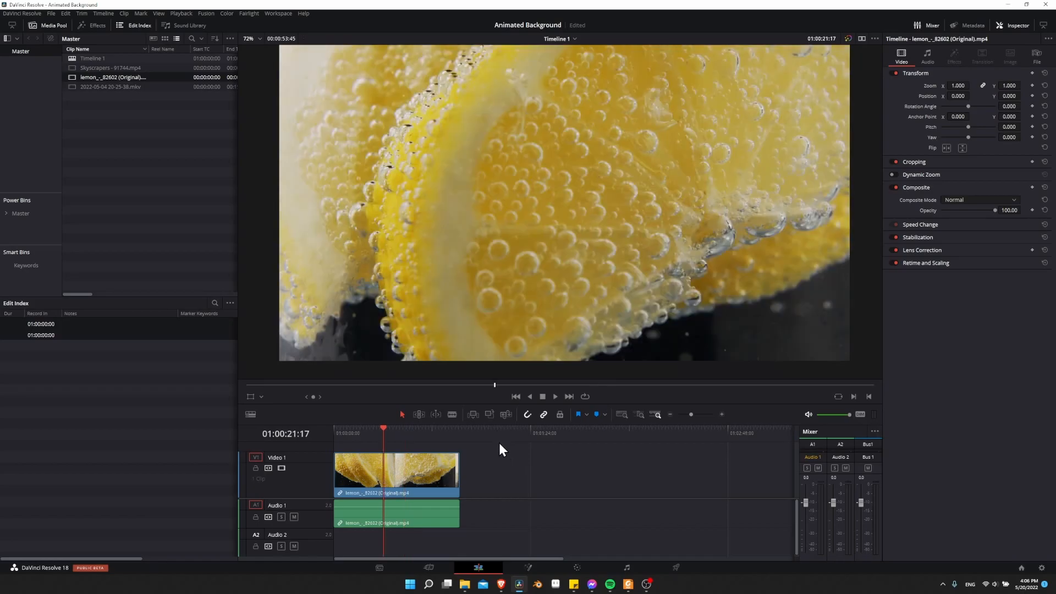
click(181, 12)
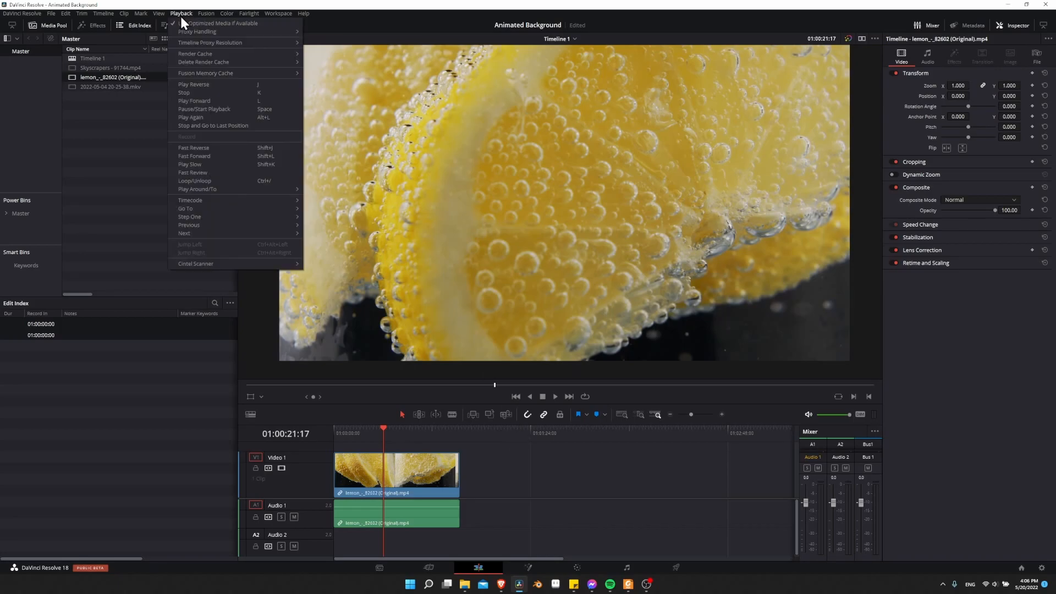
mouse_move(209, 42)
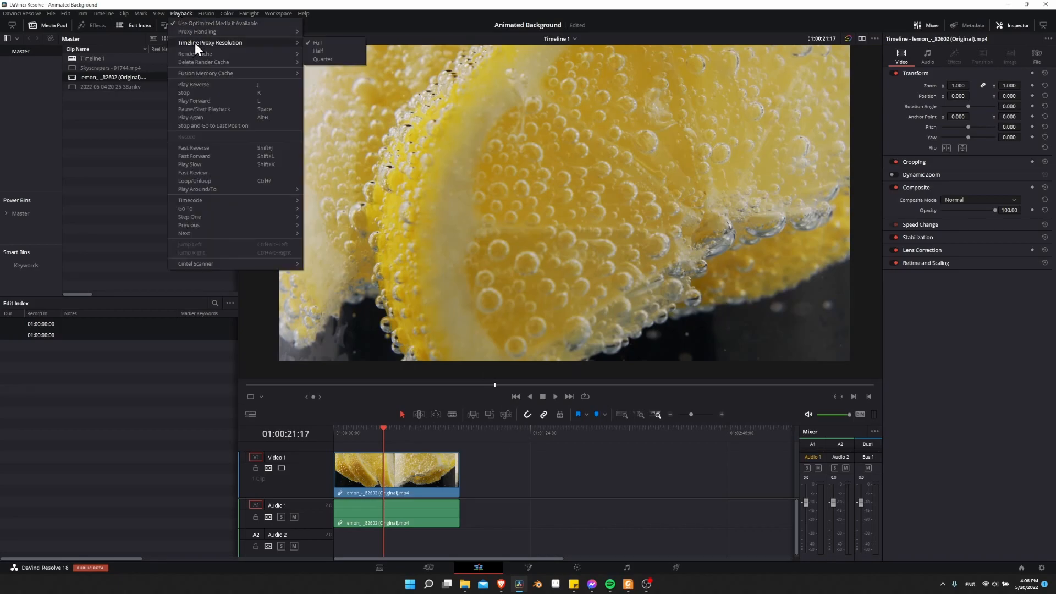
mouse_move(335, 57)
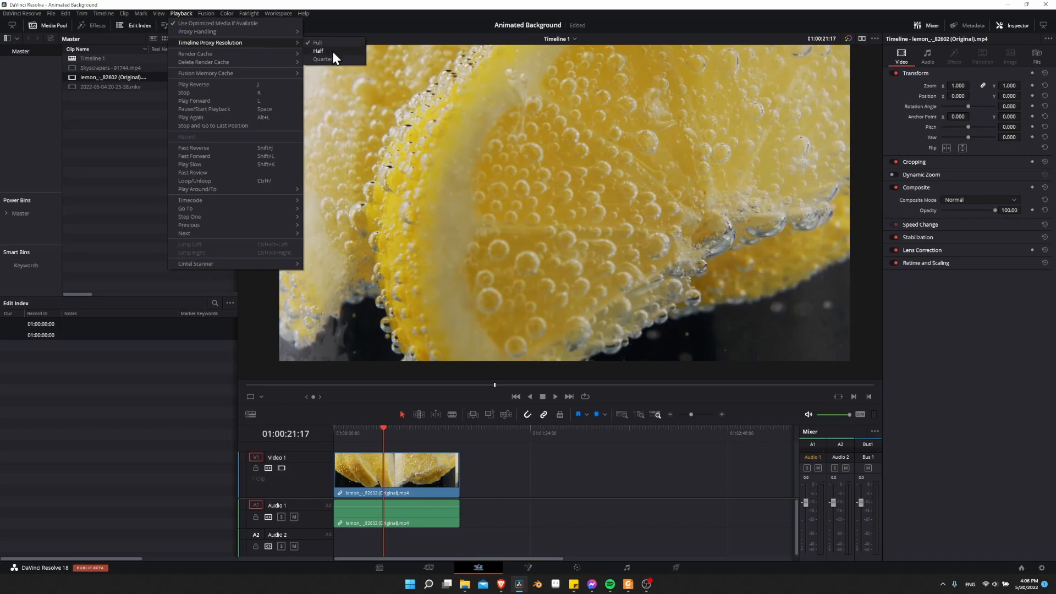
mouse_move(335, 59)
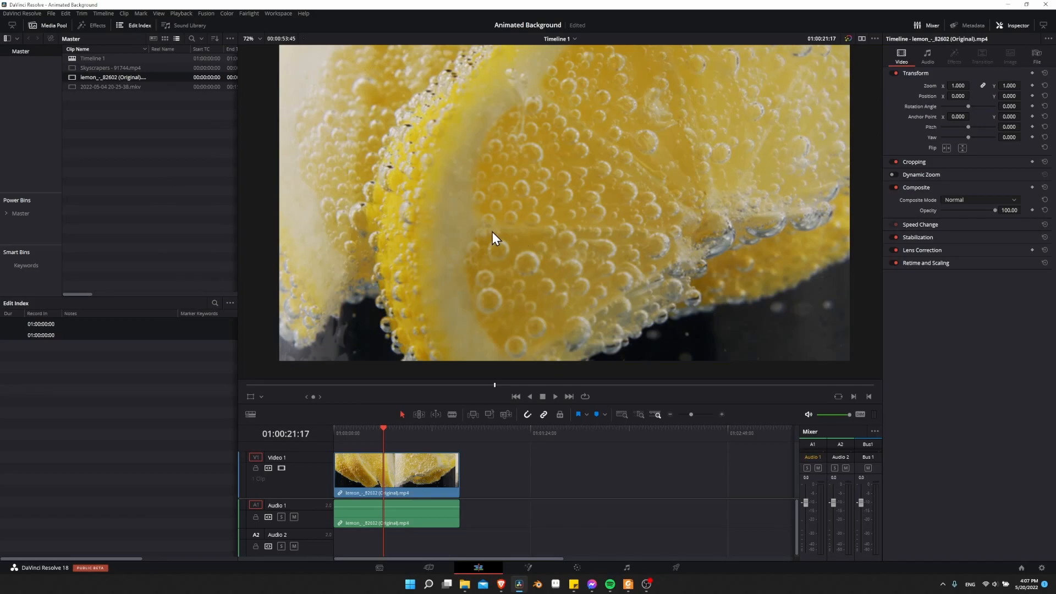
mouse_move(334, 130)
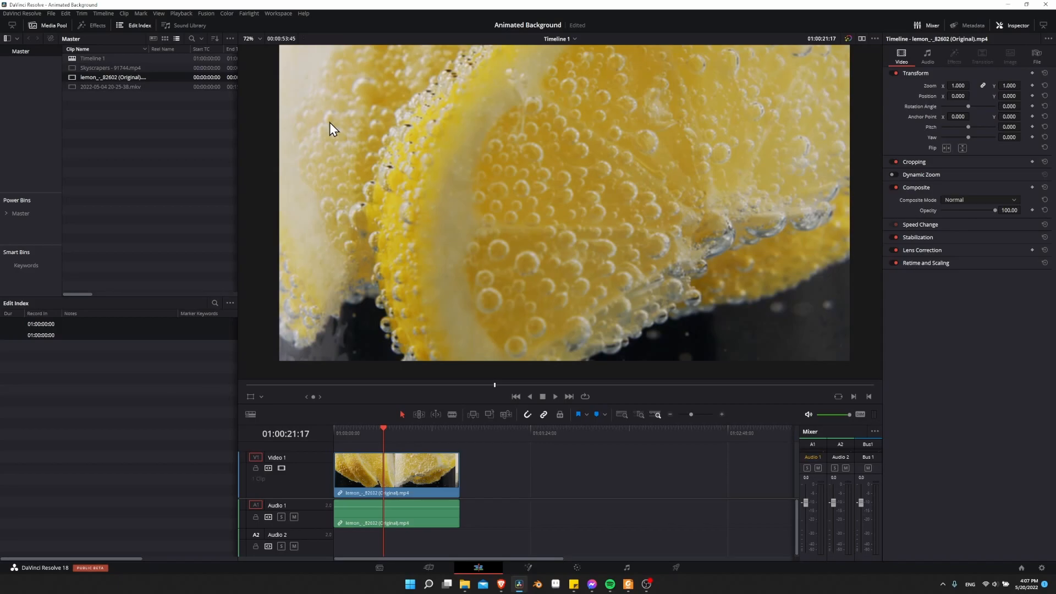
mouse_move(362, 441)
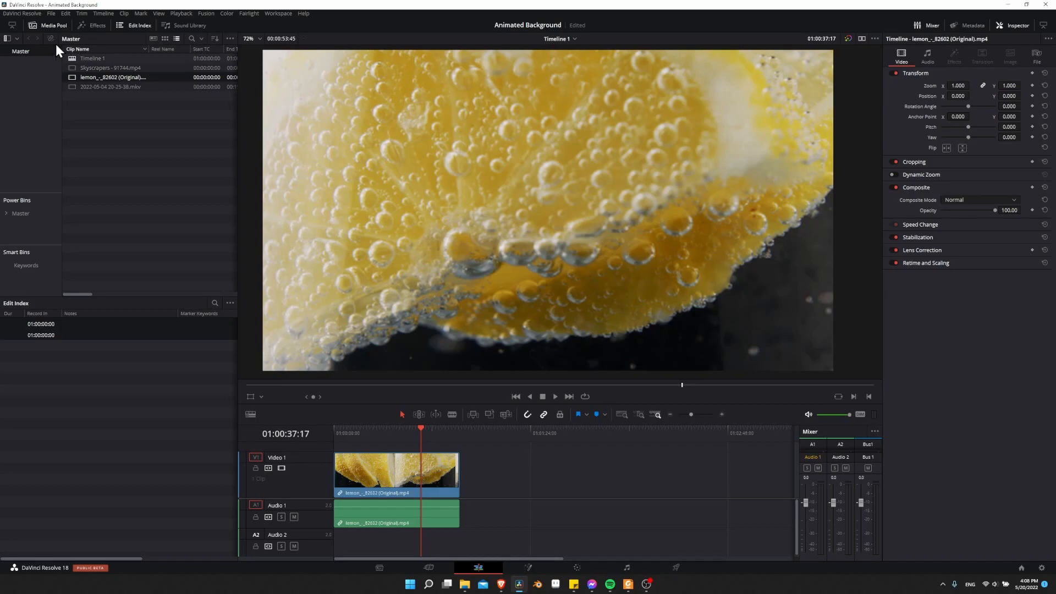
- Bring up Preferences on the System tab's Memory and GPU settings
click(22, 13)
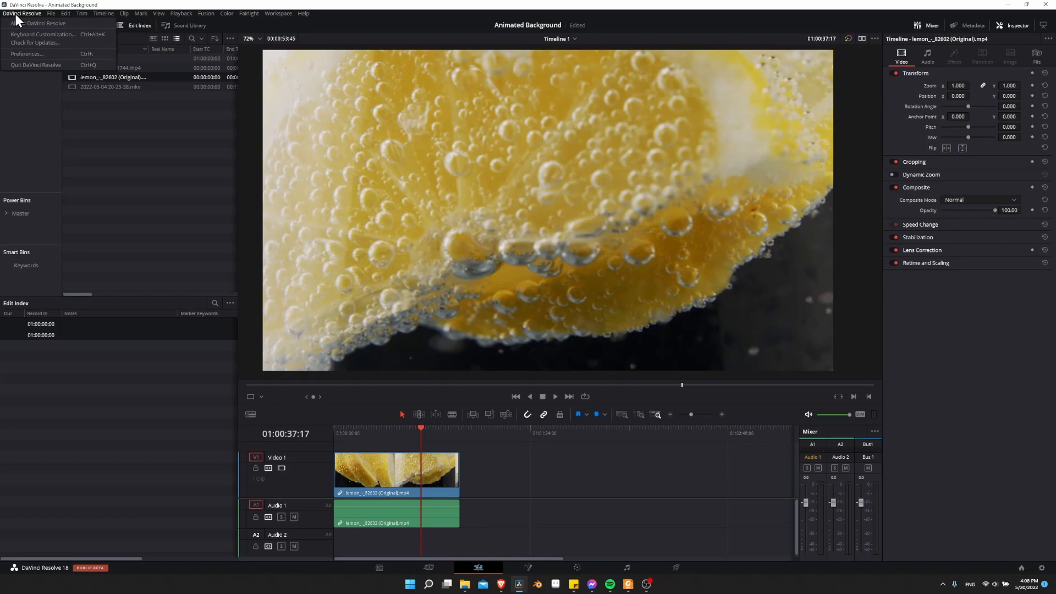
click(26, 54)
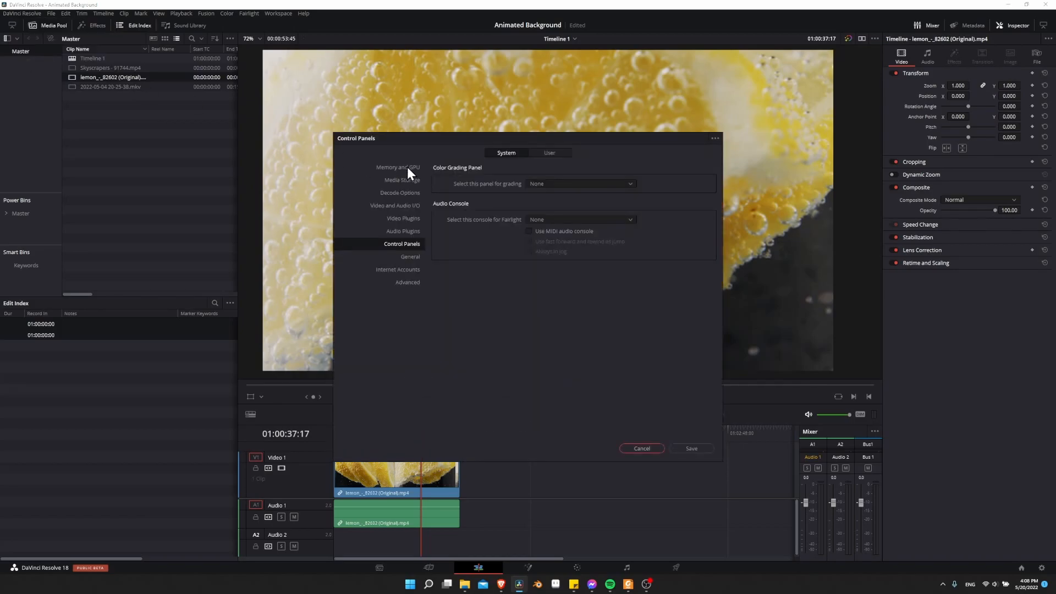
click(396, 167)
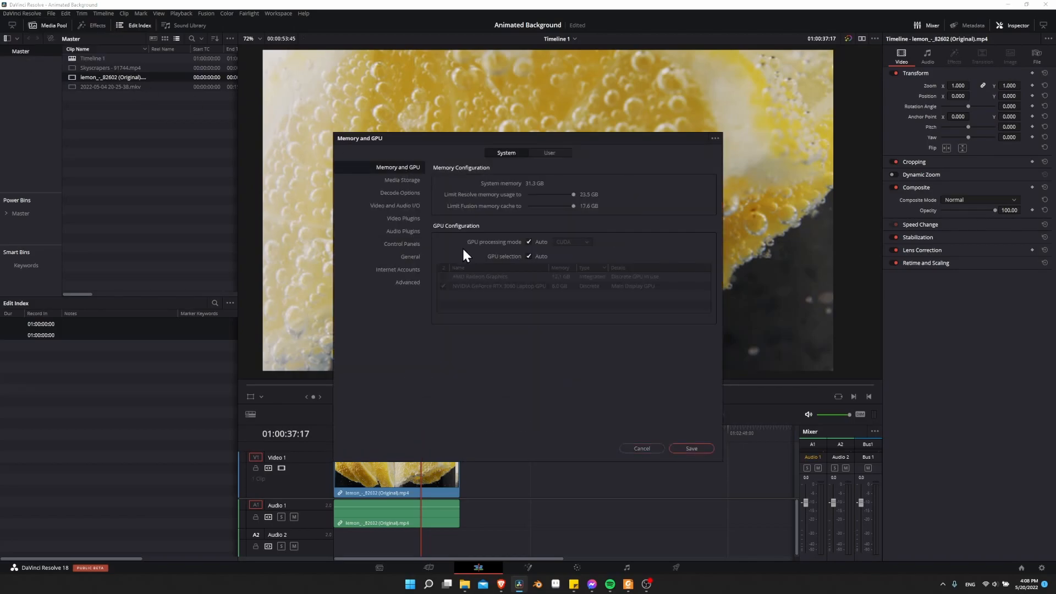
mouse_move(513, 249)
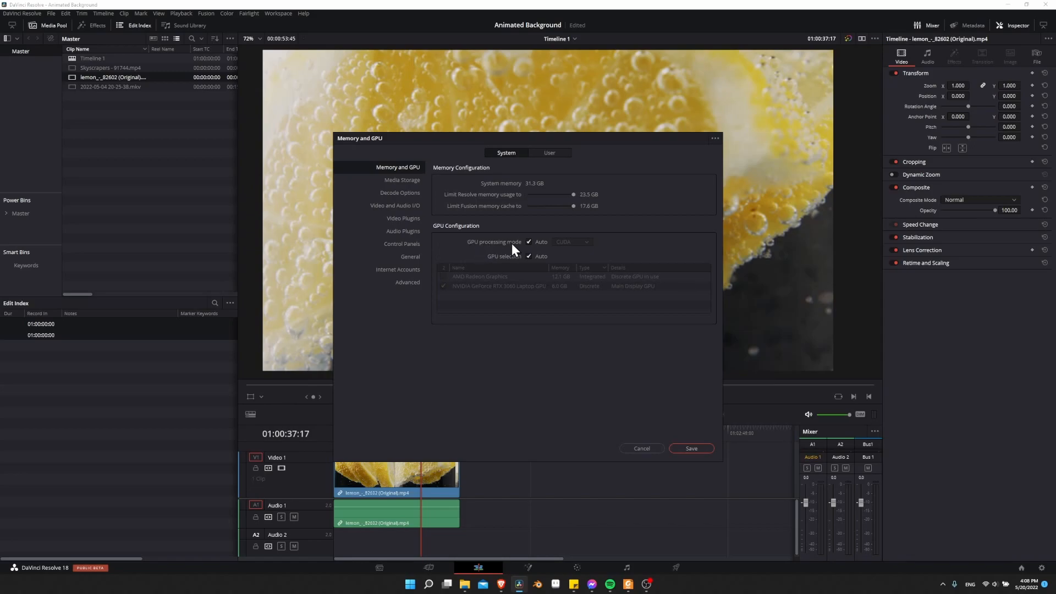
mouse_move(600, 251)
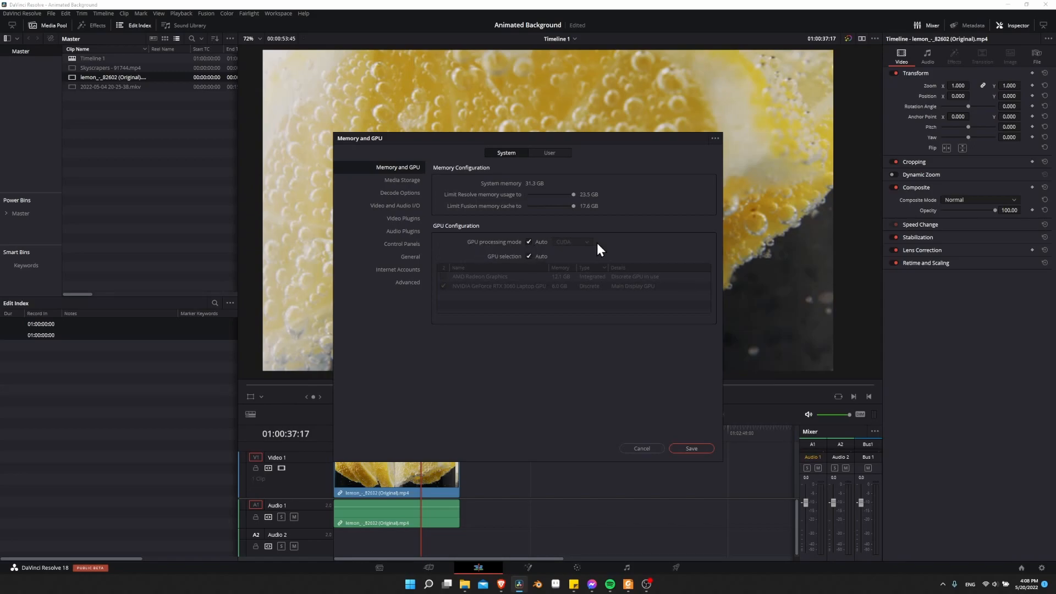
mouse_move(497, 324)
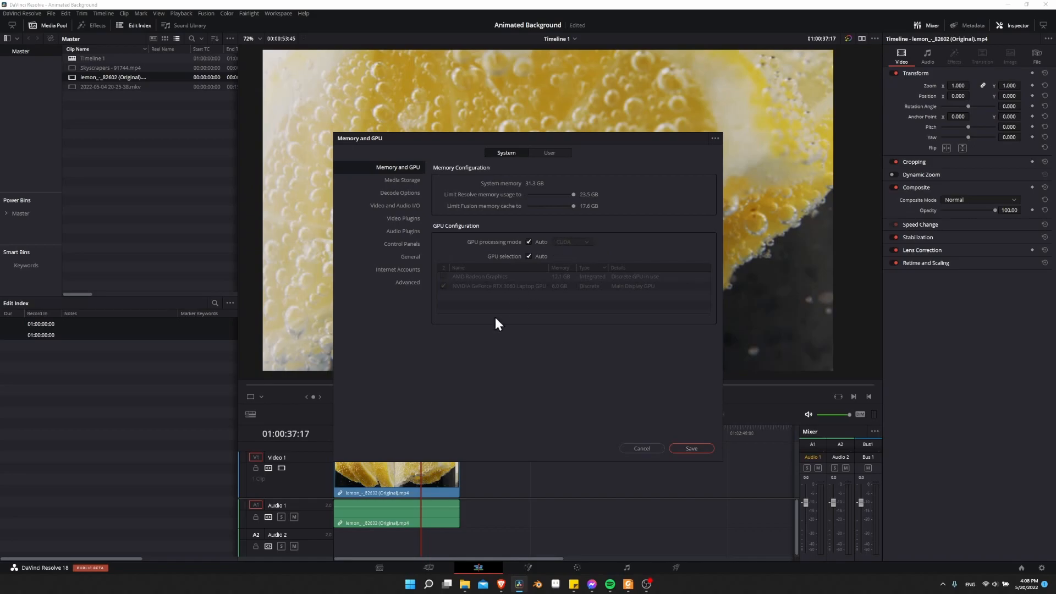
mouse_move(480, 295)
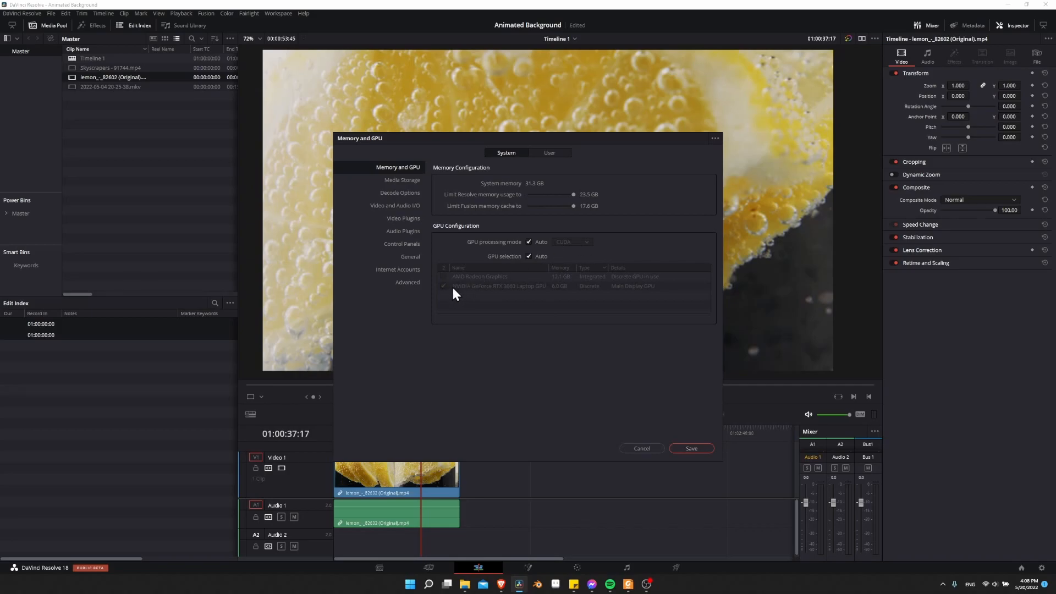
mouse_move(455, 297)
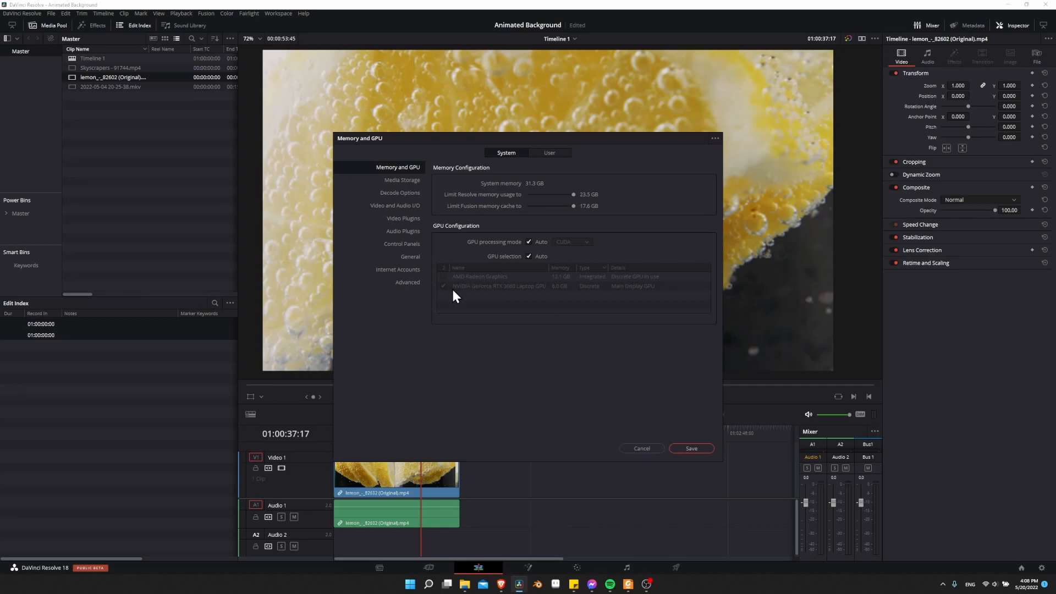
mouse_move(513, 298)
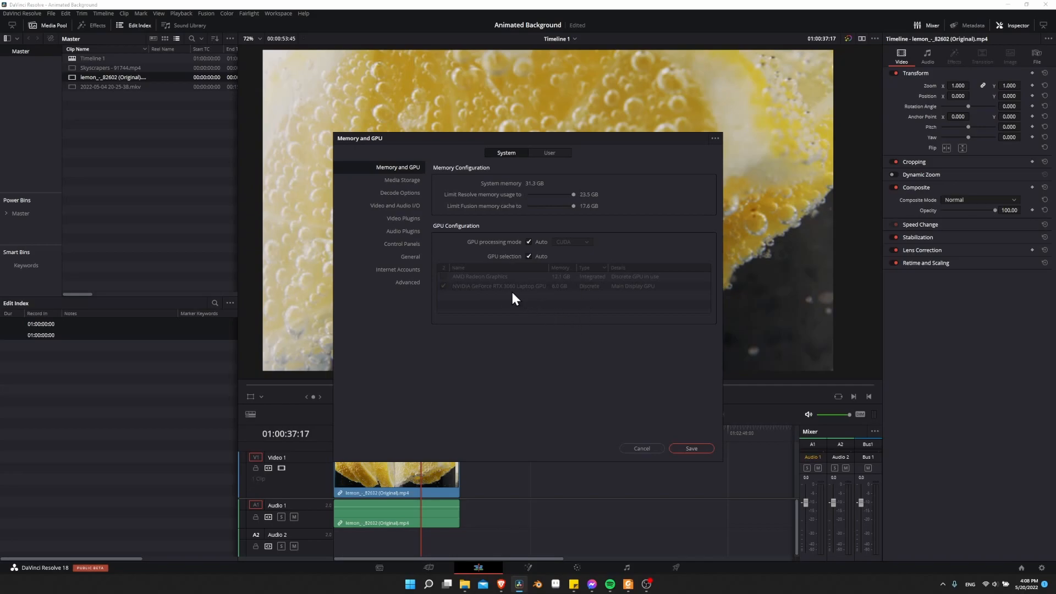
mouse_move(483, 297)
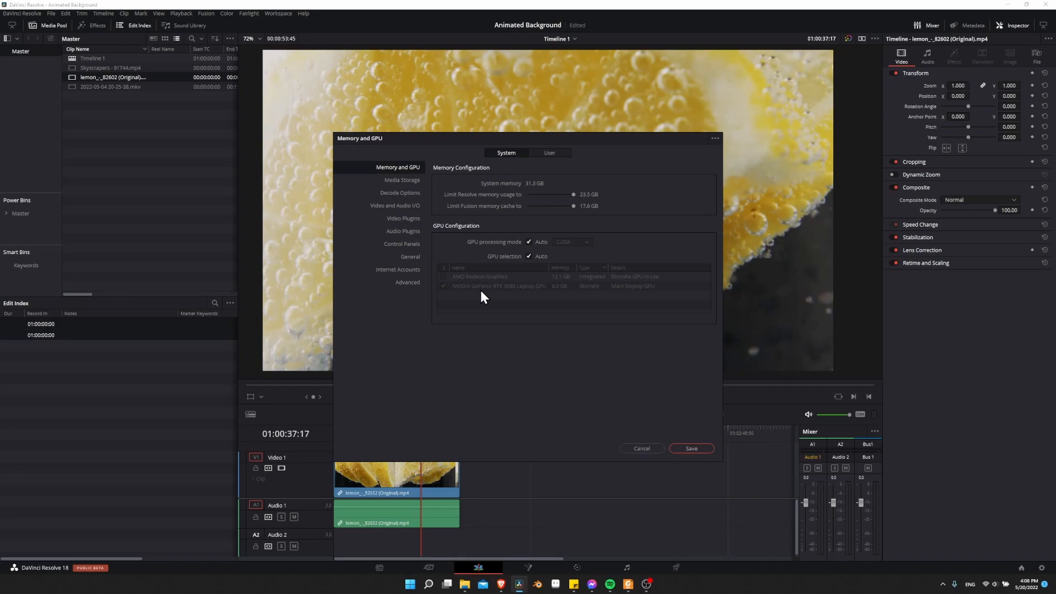
mouse_move(466, 288)
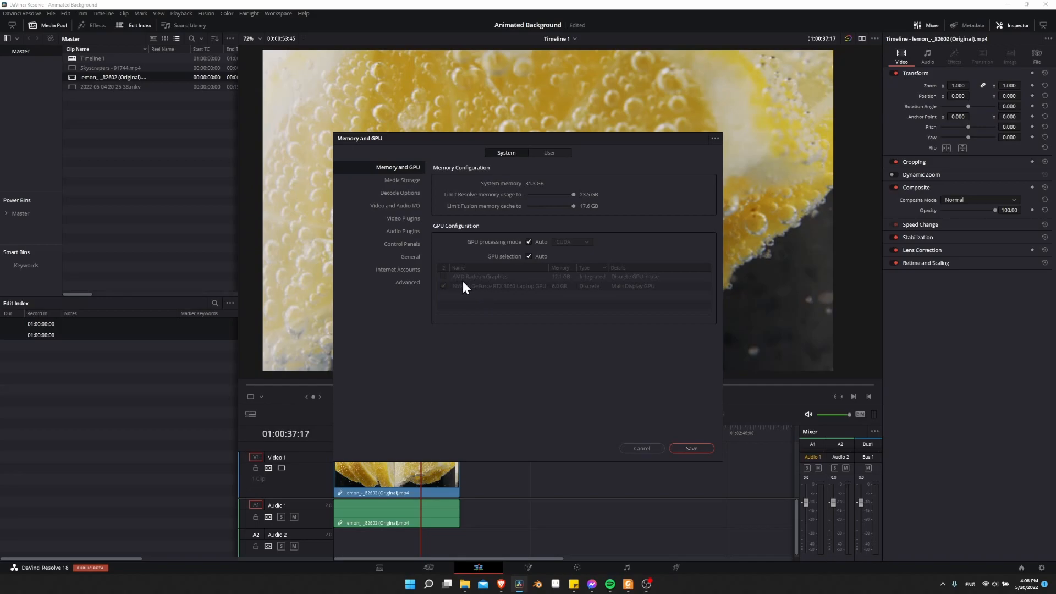
mouse_move(468, 285)
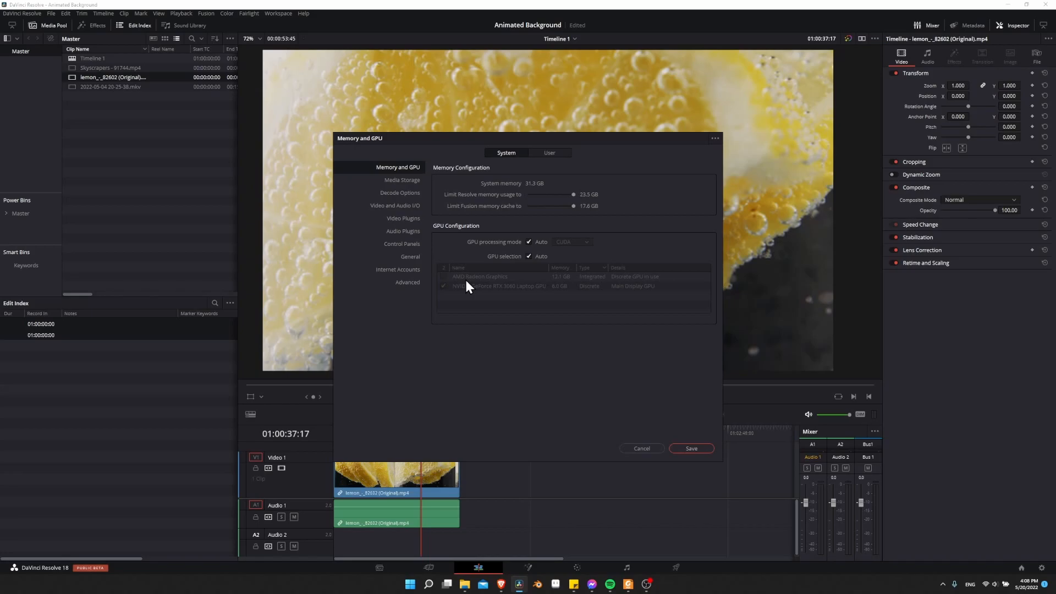
- Keep hardware-accelerated H.264/H.265 decoding (NVIDIA) enabled in Decode Options and save
click(399, 193)
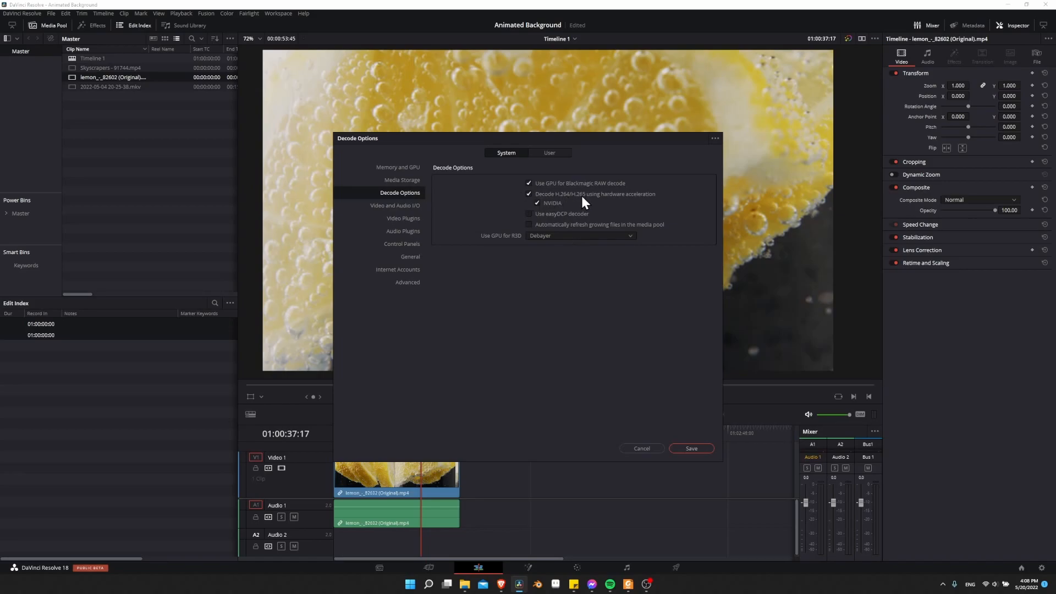
mouse_move(651, 206)
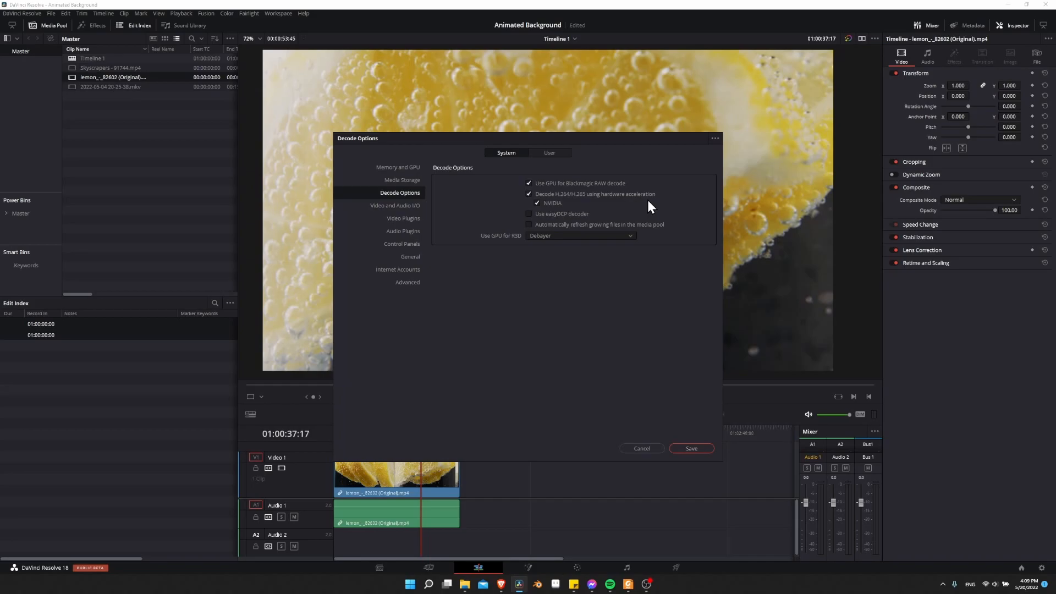
mouse_move(550, 208)
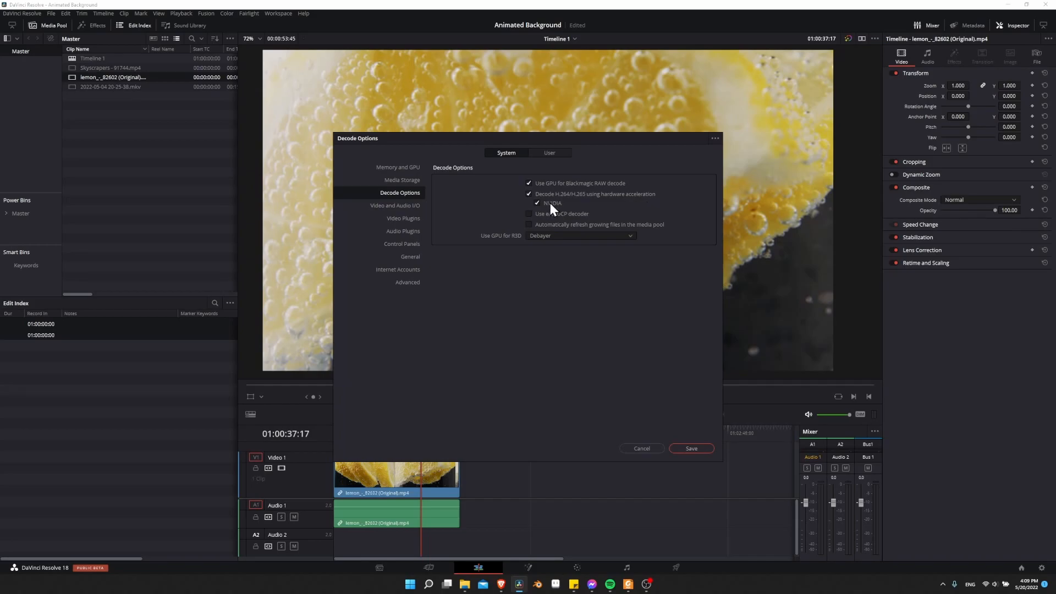
mouse_move(625, 209)
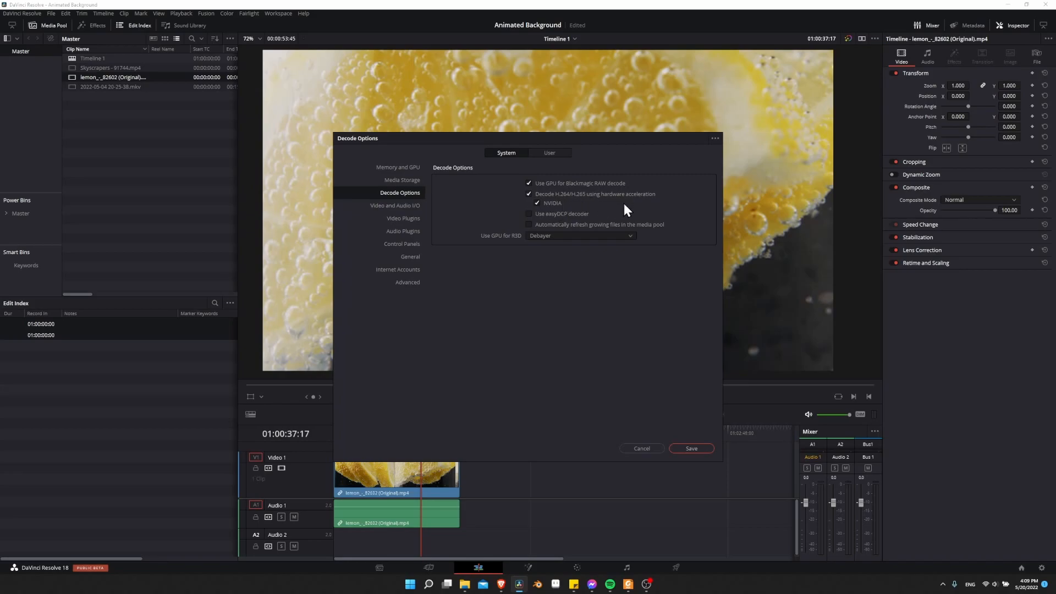
mouse_move(572, 206)
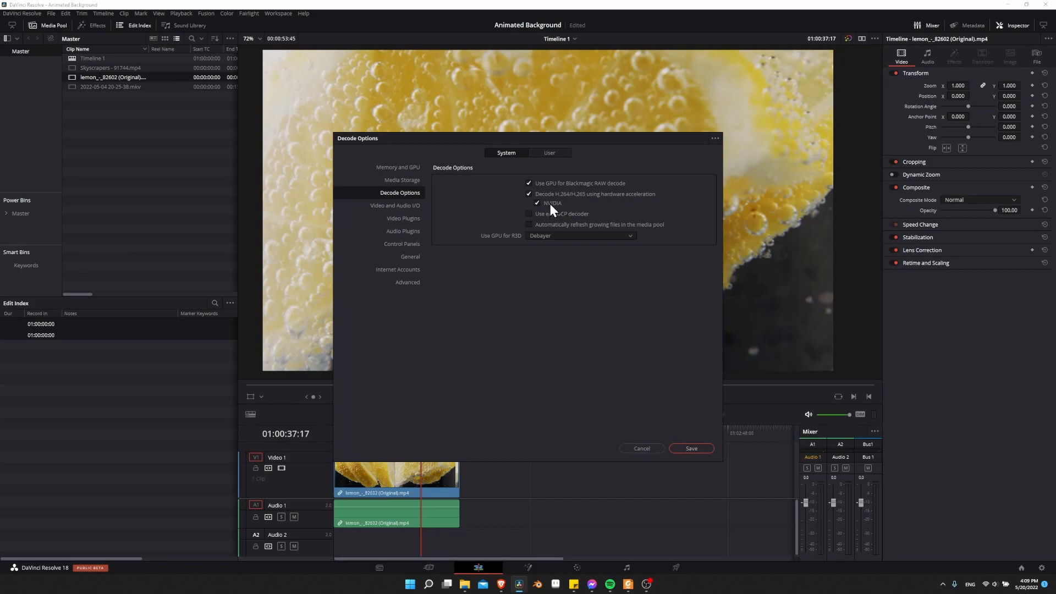
mouse_move(562, 207)
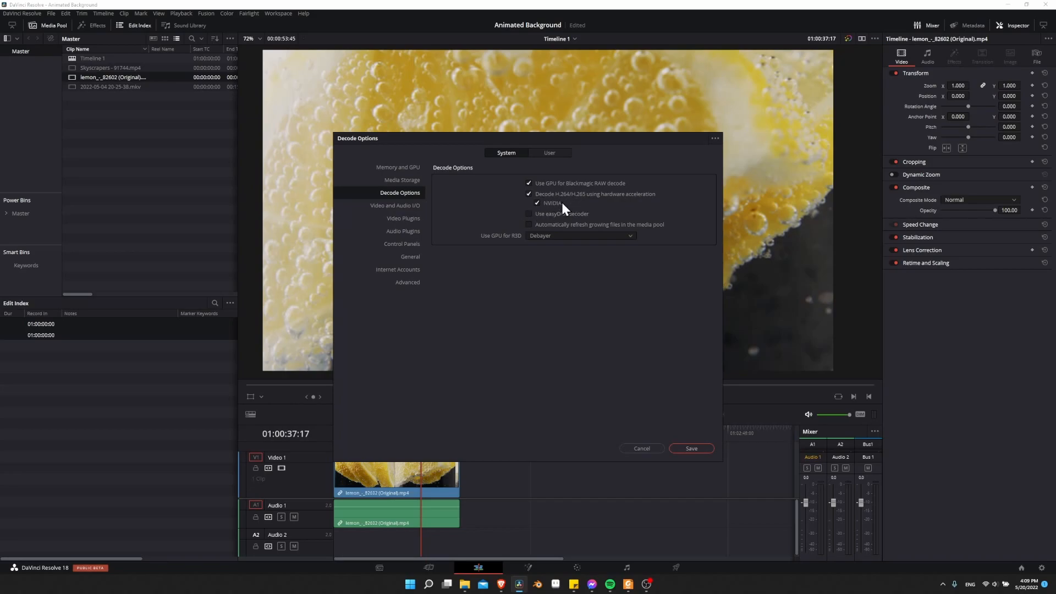
click(401, 179)
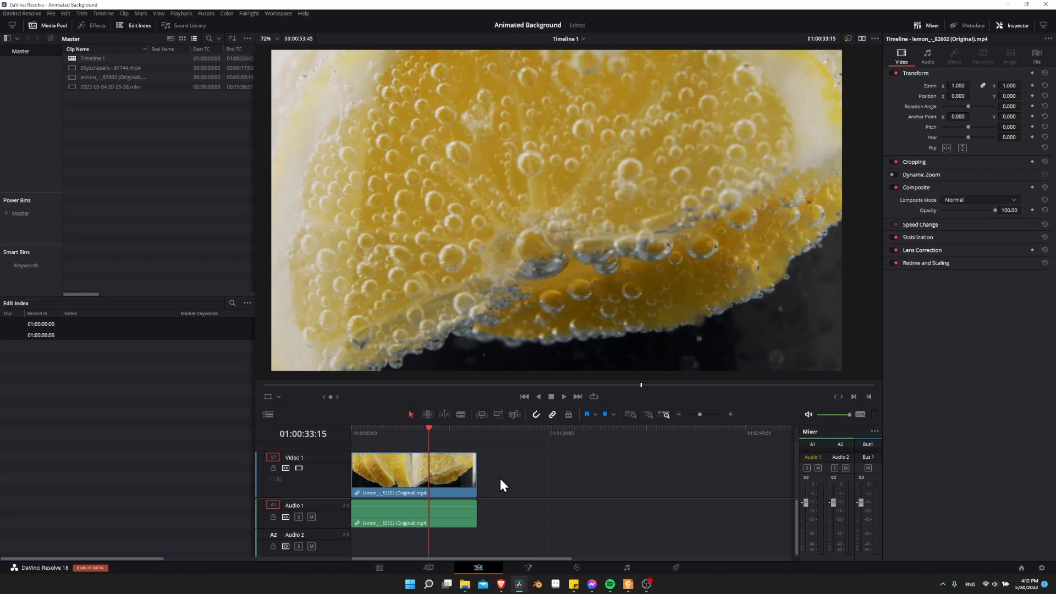
mouse_move(185, 159)
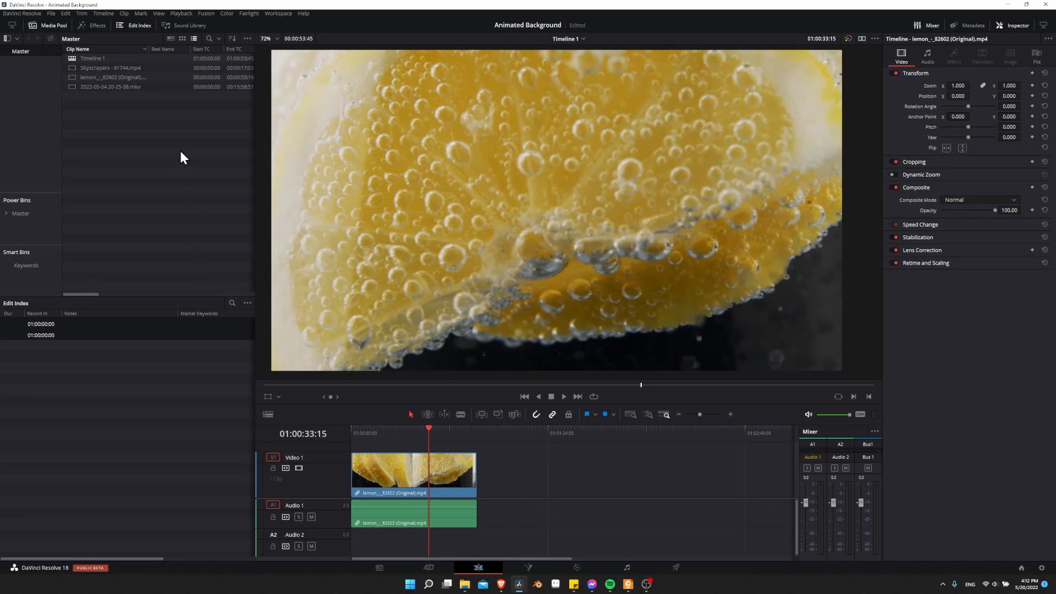
click(113, 77)
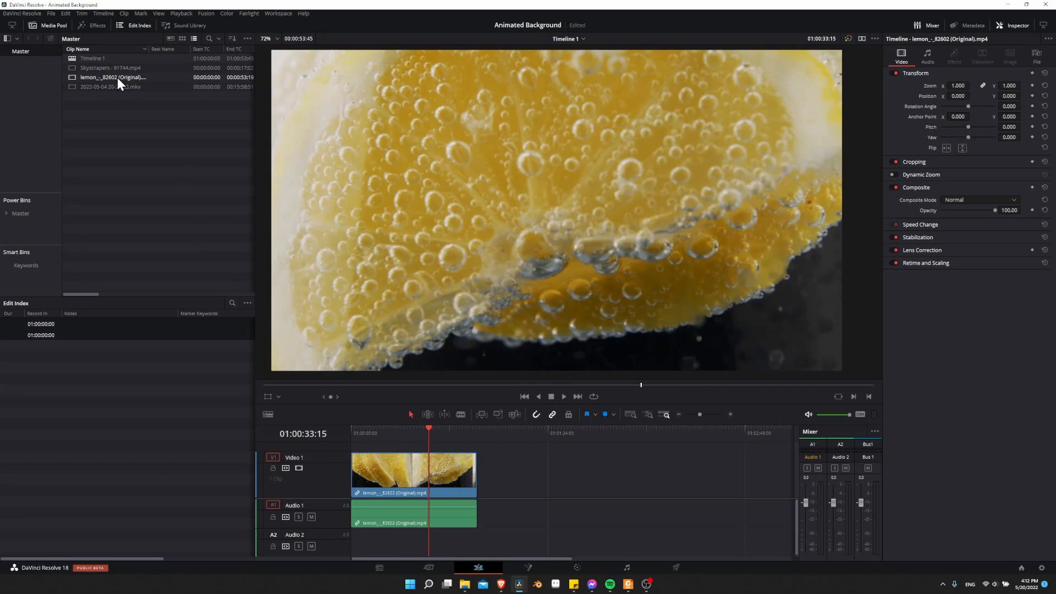
right_click(112, 77)
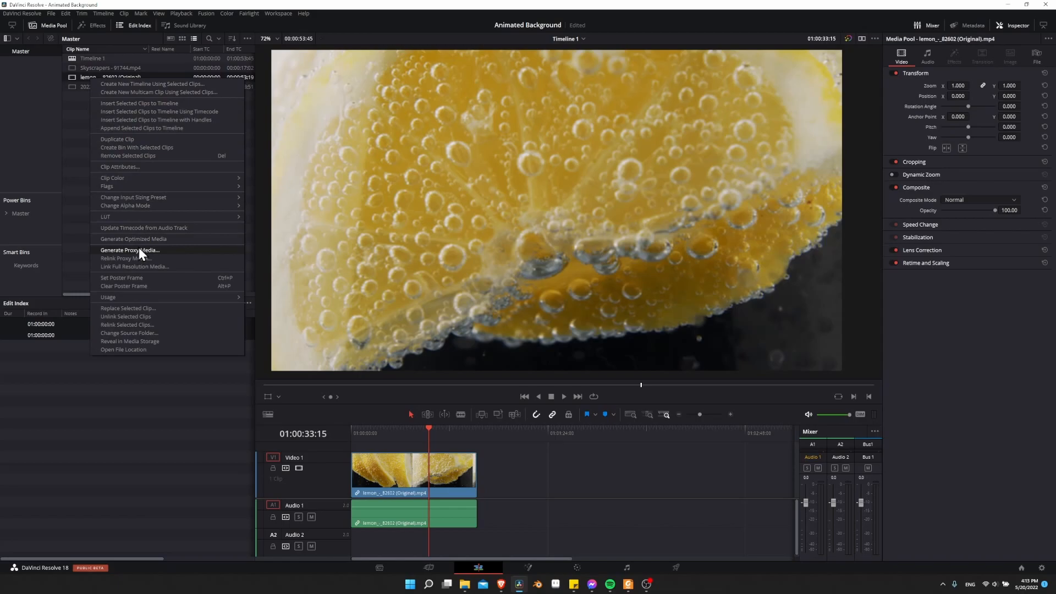
mouse_move(172, 256)
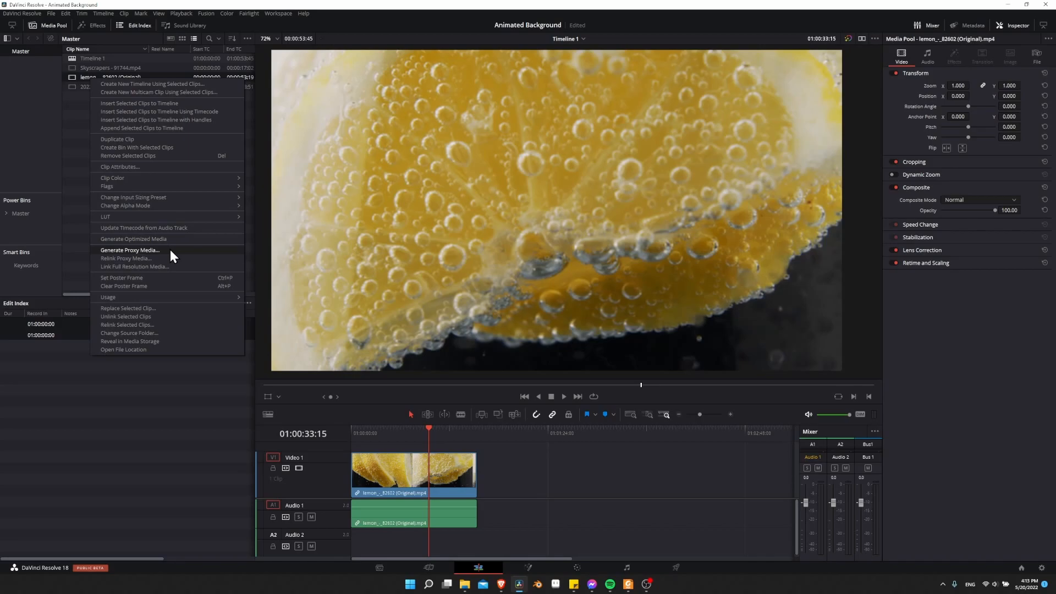
mouse_move(443, 257)
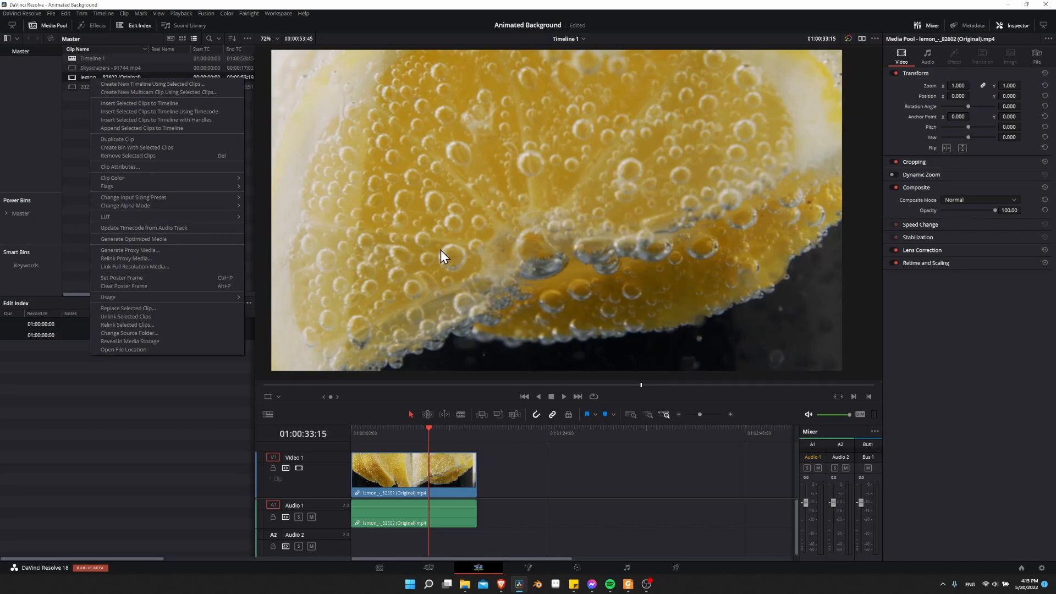
mouse_move(483, 261)
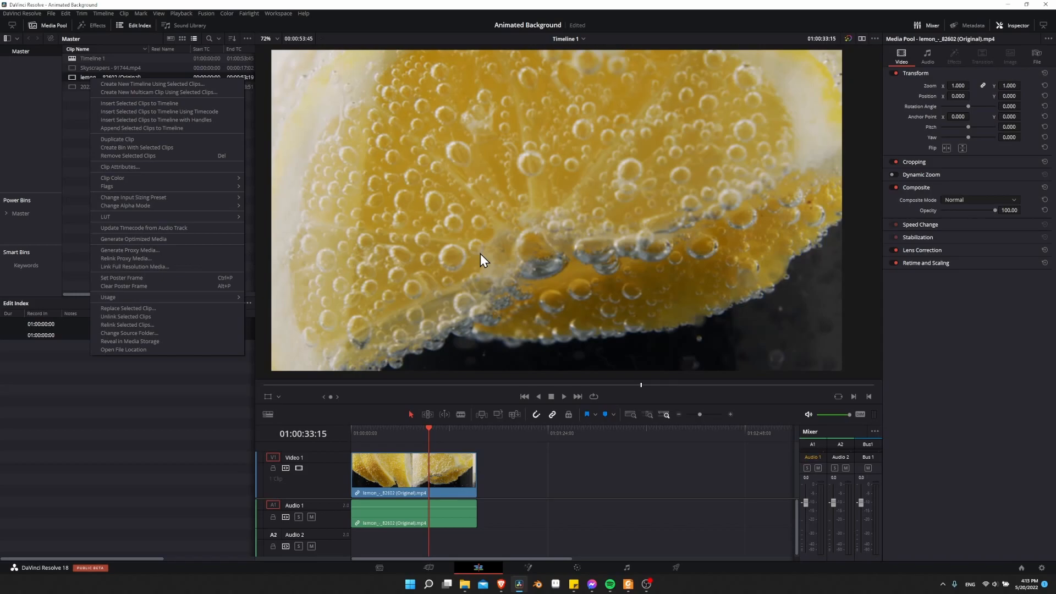
mouse_move(378, 252)
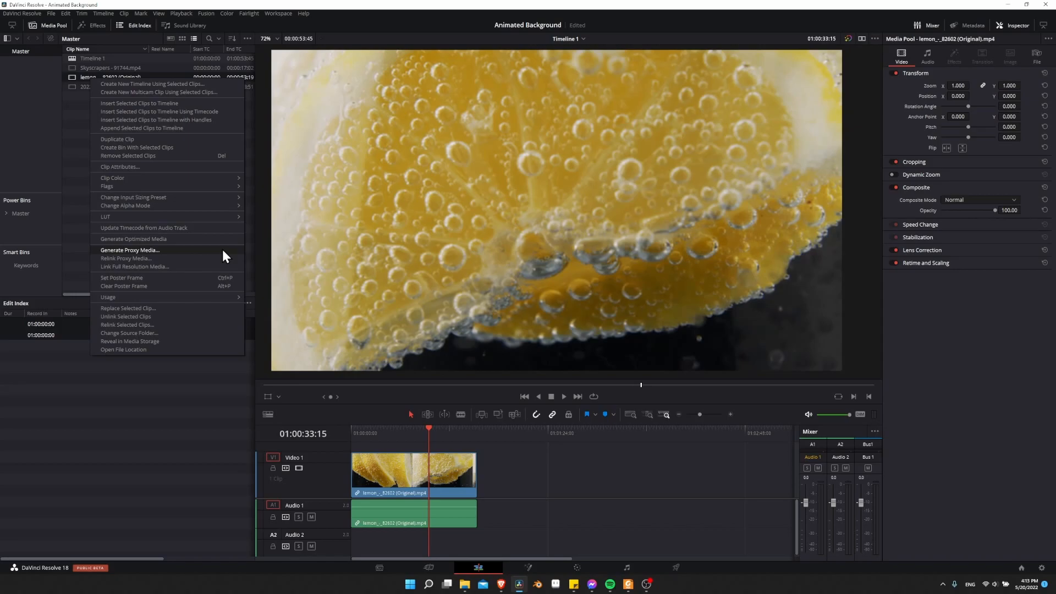
mouse_move(186, 258)
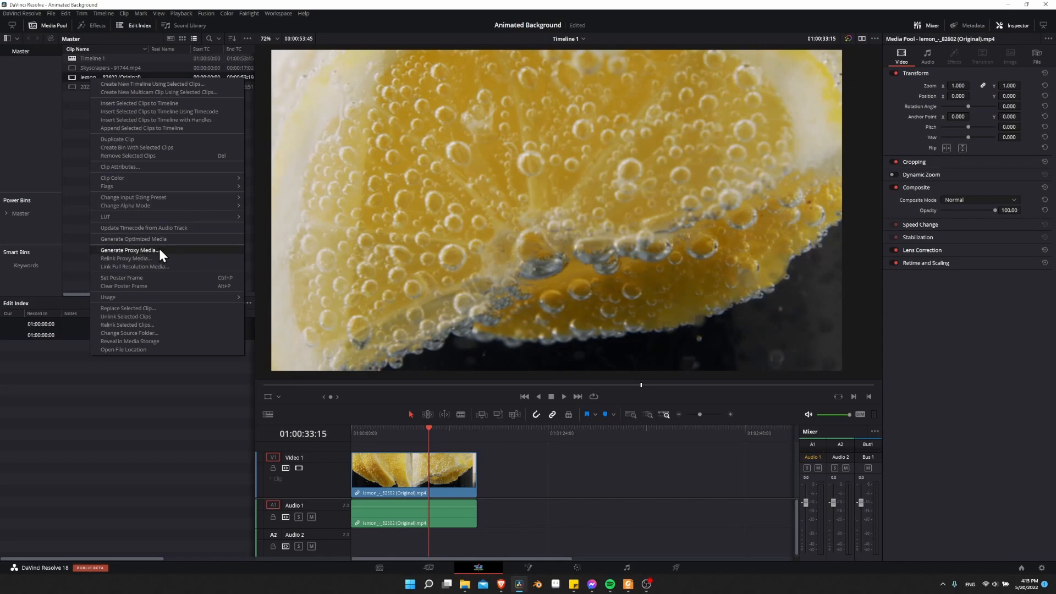
mouse_move(178, 258)
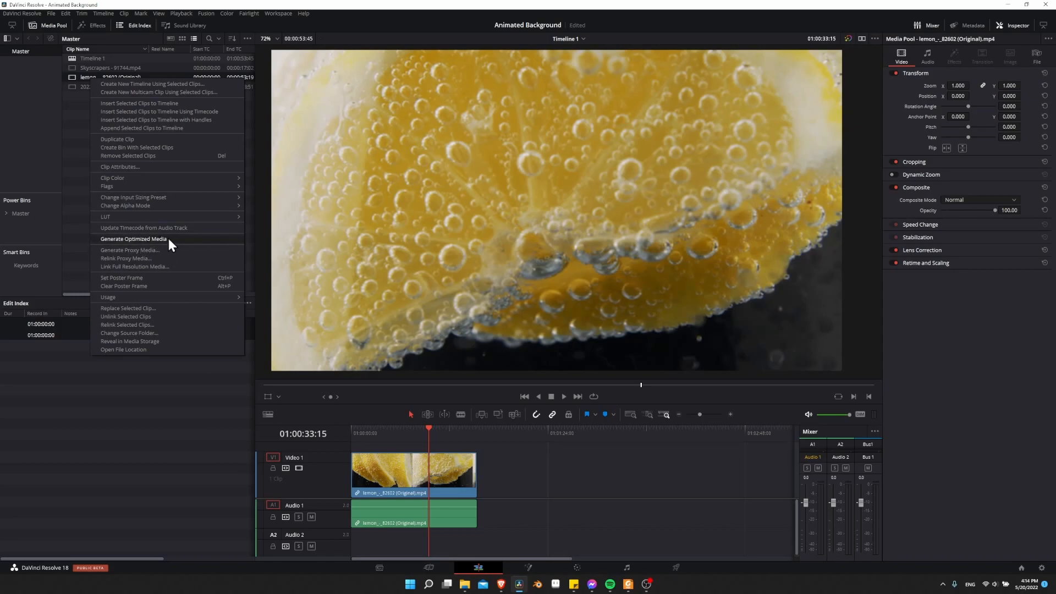
mouse_move(168, 251)
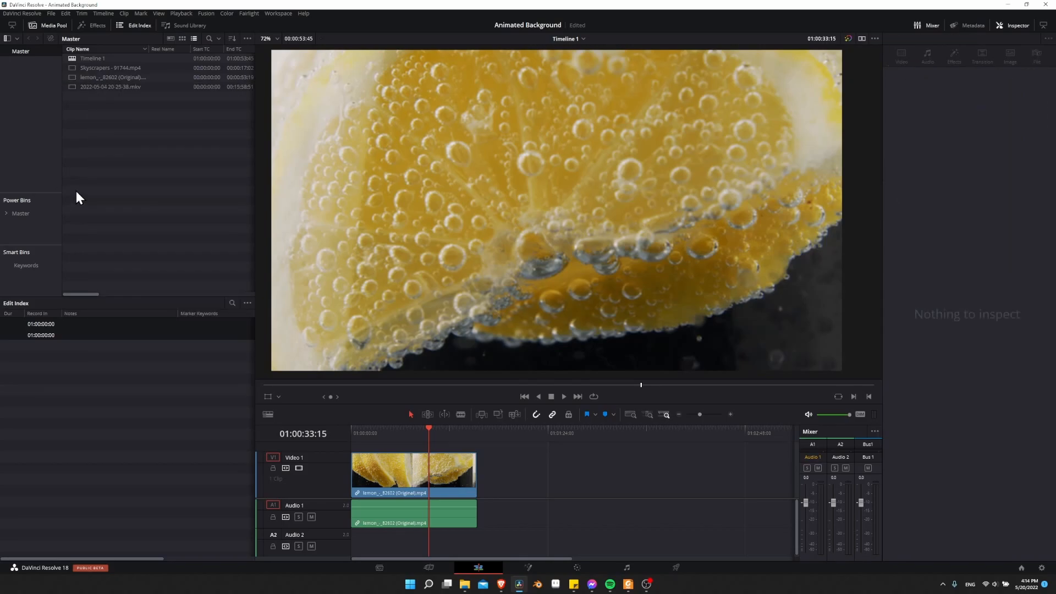
- With the lemon clip selected, confirm Proxy Handling is set to Prefer Proxies in the Playback menu
click(414, 471)
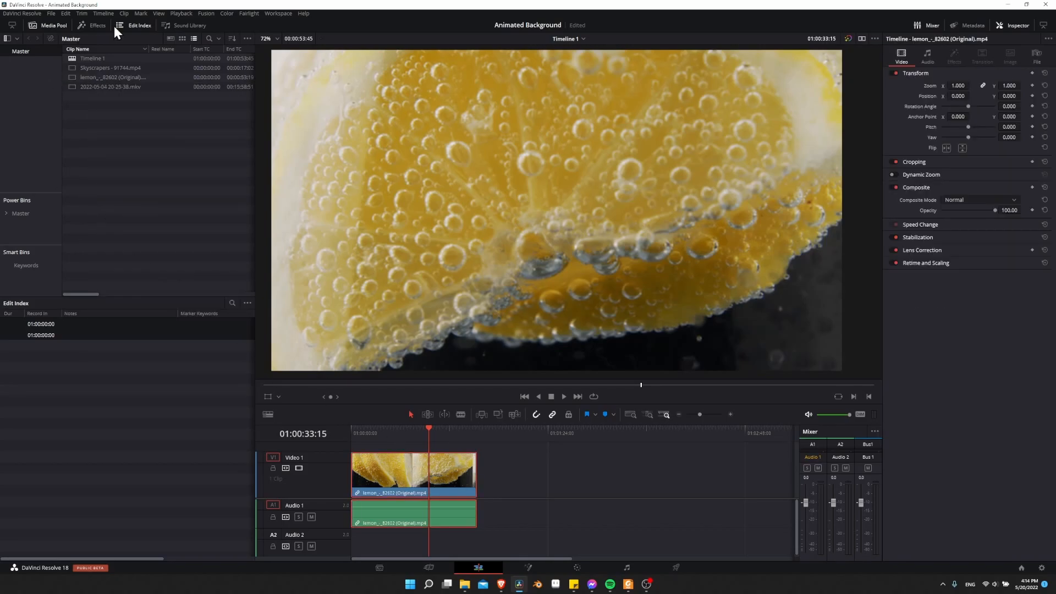
click(180, 12)
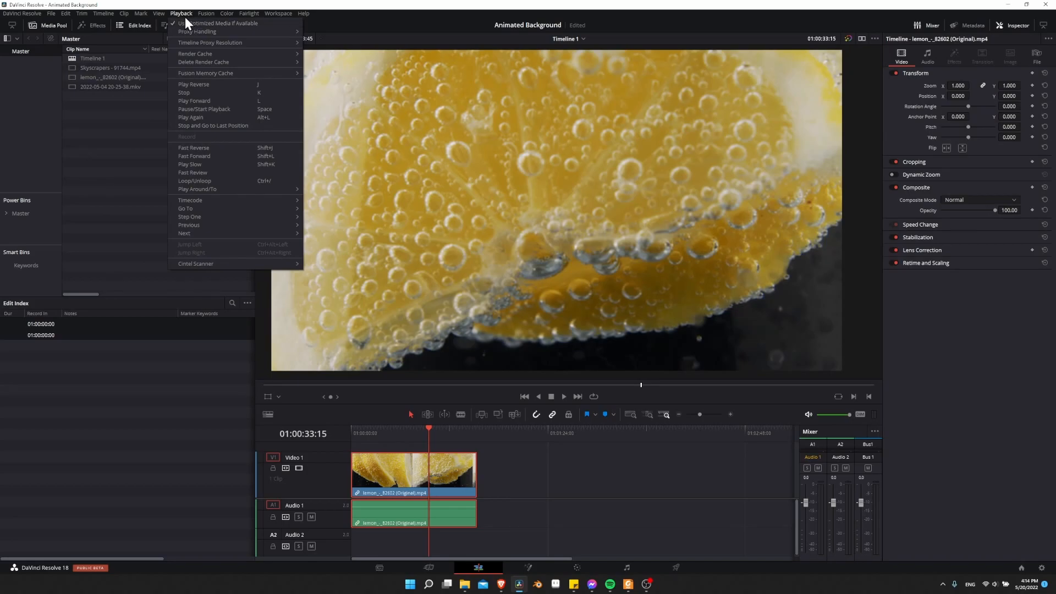
mouse_move(196, 30)
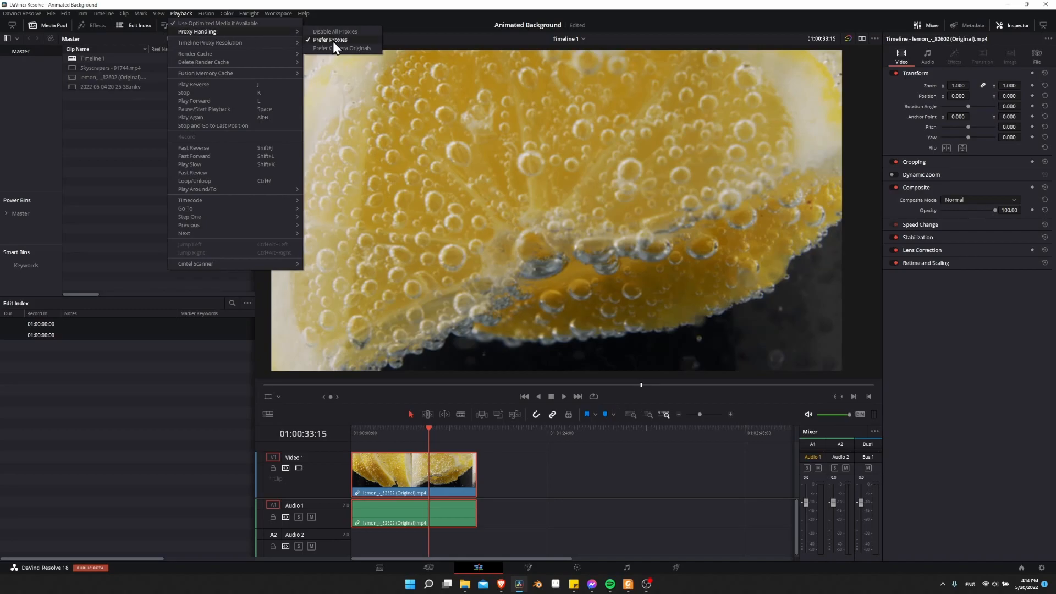
mouse_move(375, 44)
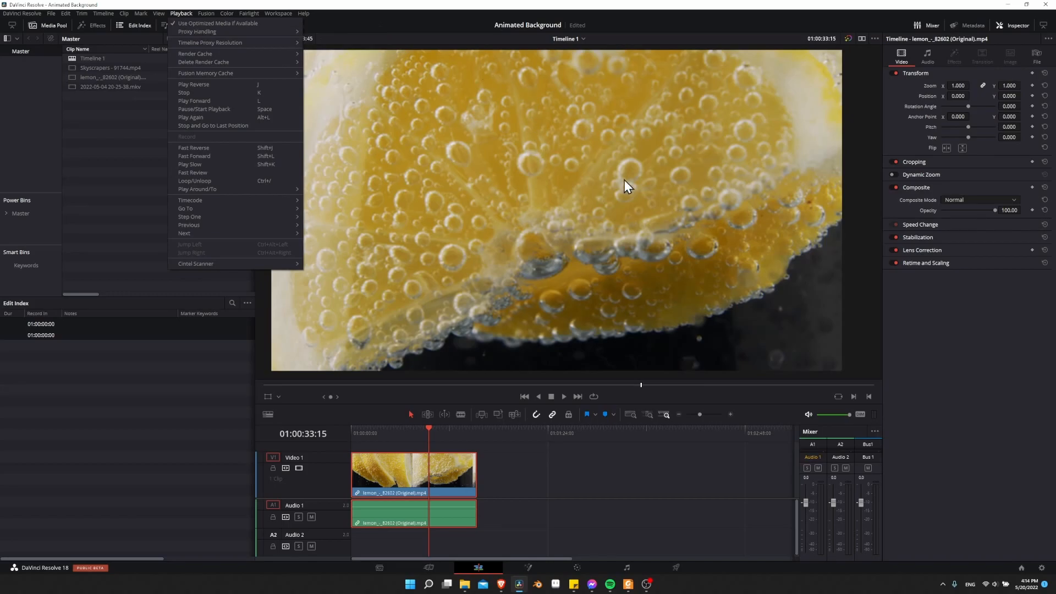
mouse_move(196, 32)
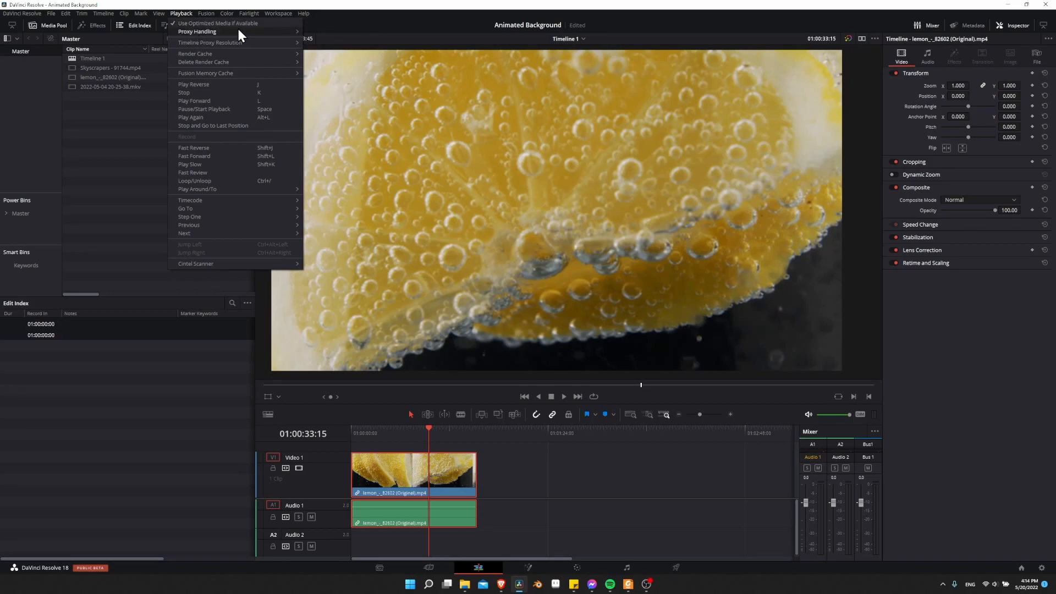
click(113, 121)
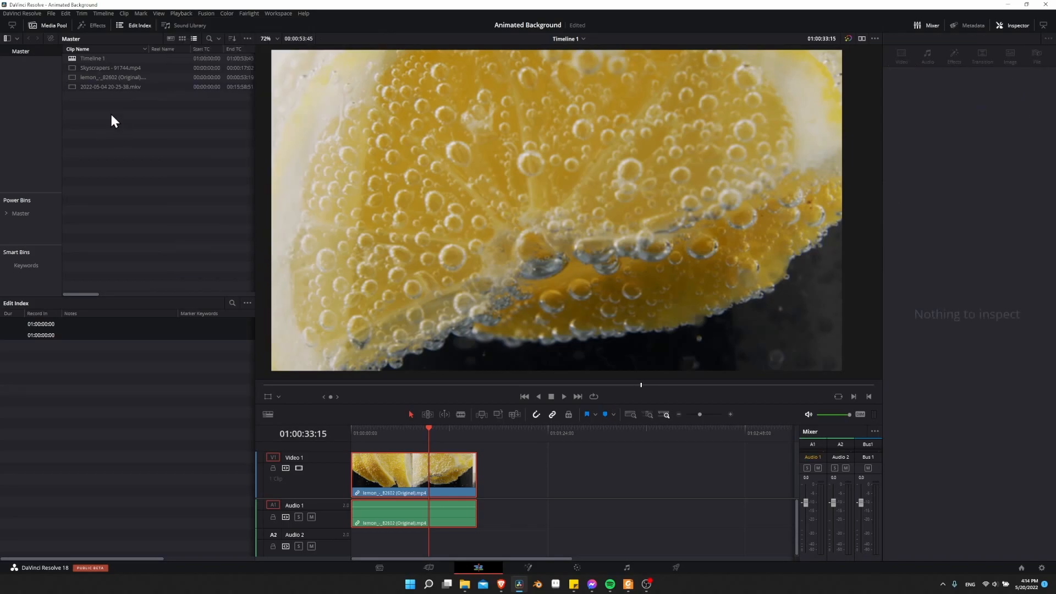
- Generate proxy media for the lemon clip from the Media Pool and play the timeline
right_click(112, 77)
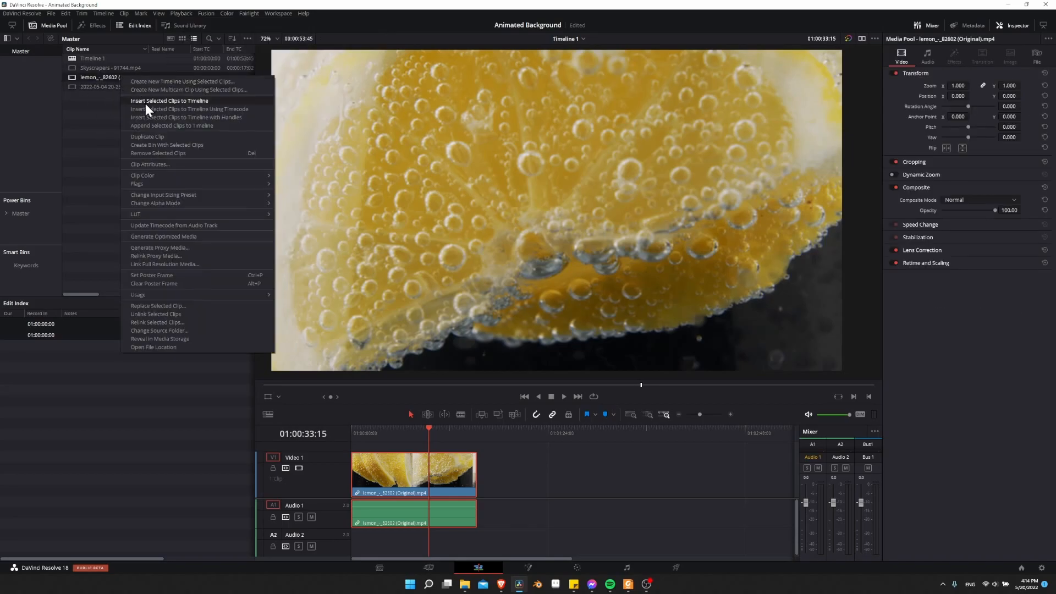
click(159, 247)
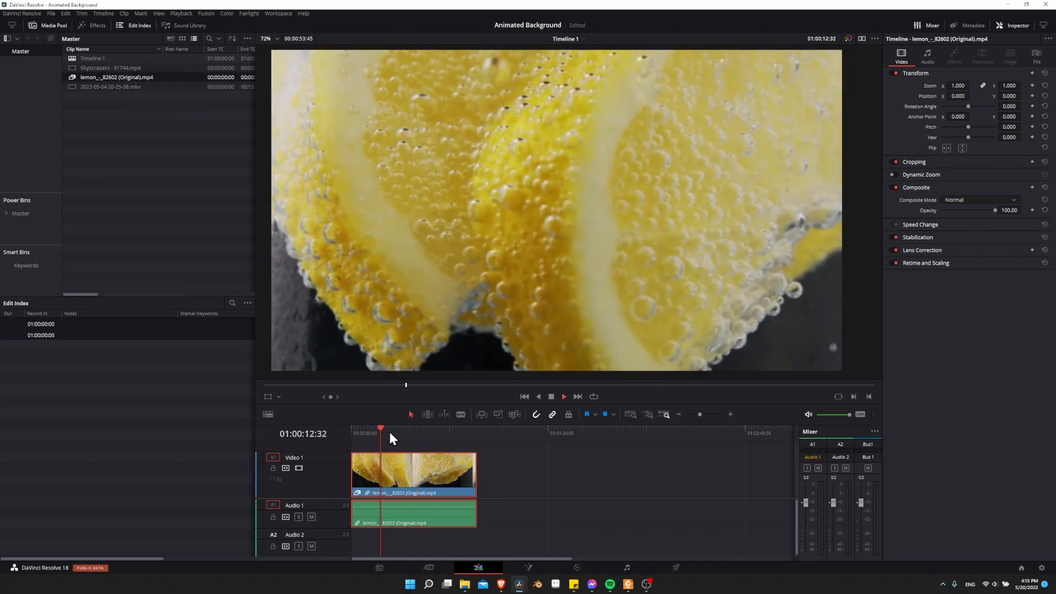
click(426, 429)
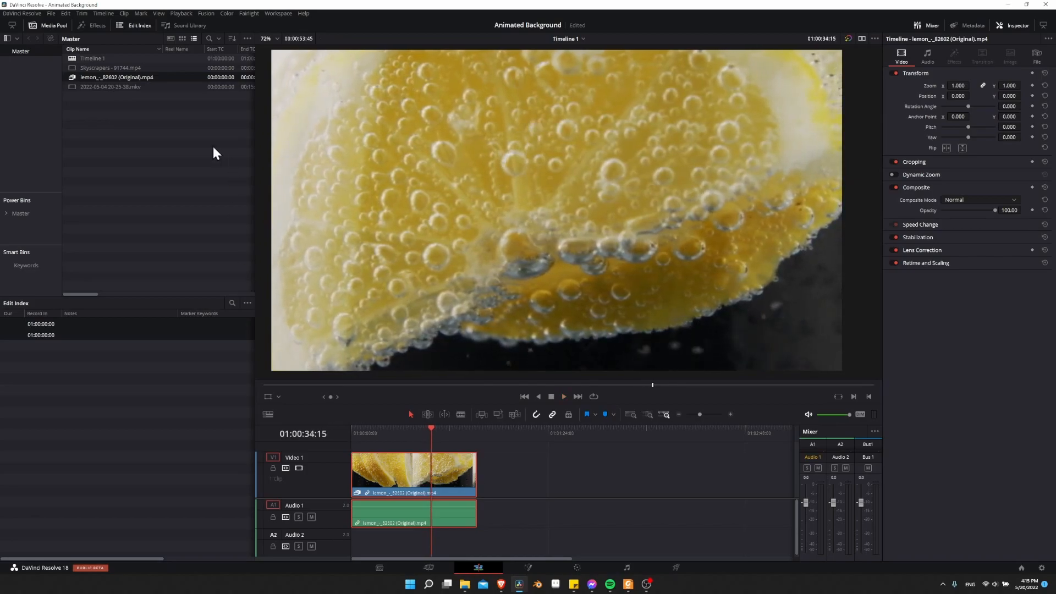
mouse_move(111, 79)
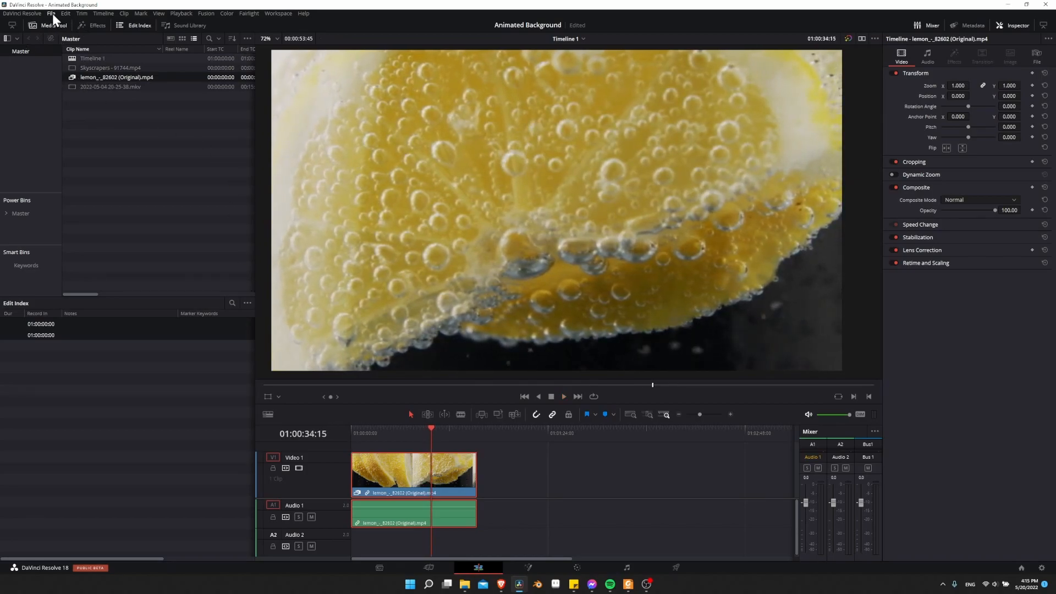
- Bring up Project Settings > Master Settings and check the DNxHR HQX proxy media format
click(52, 13)
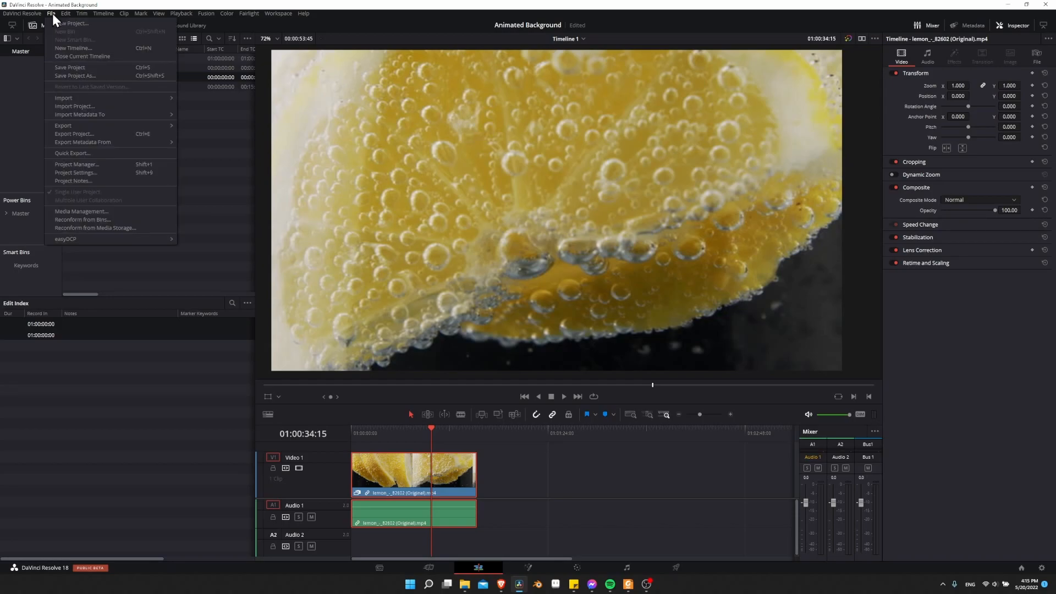
click(75, 172)
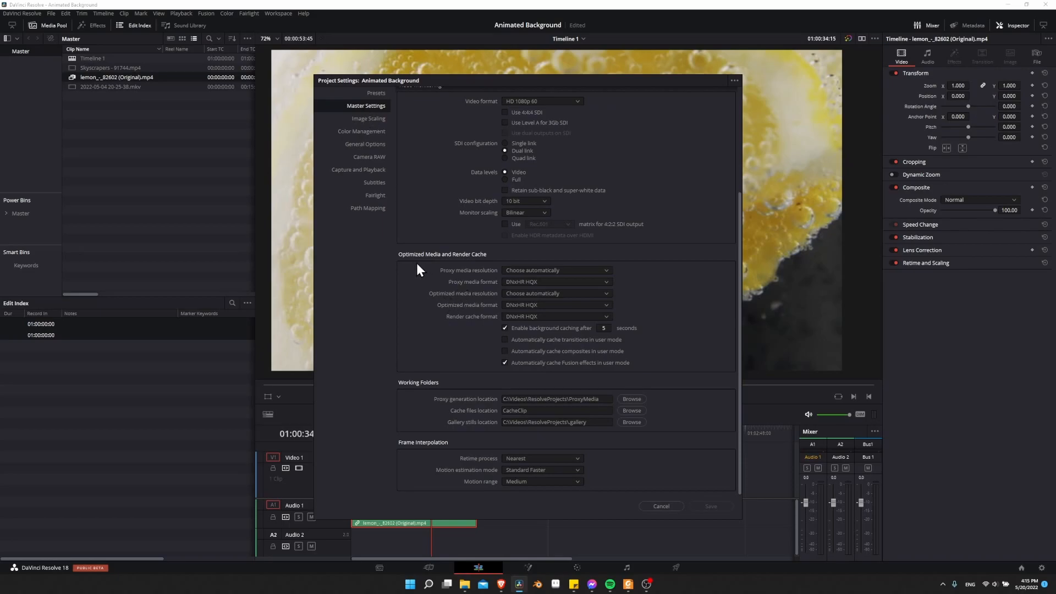
mouse_move(486, 288)
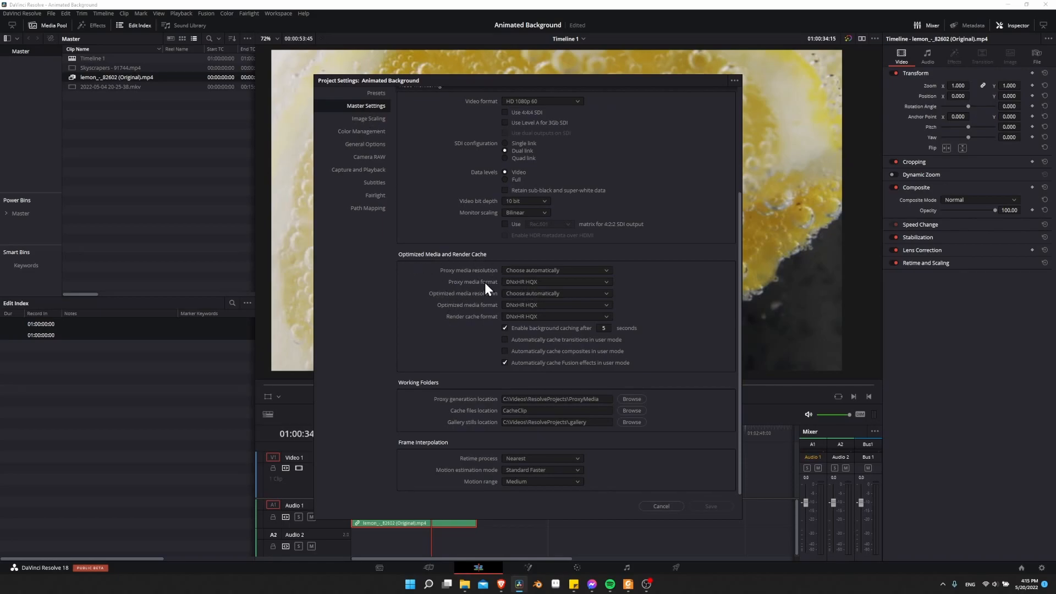
mouse_move(537, 290)
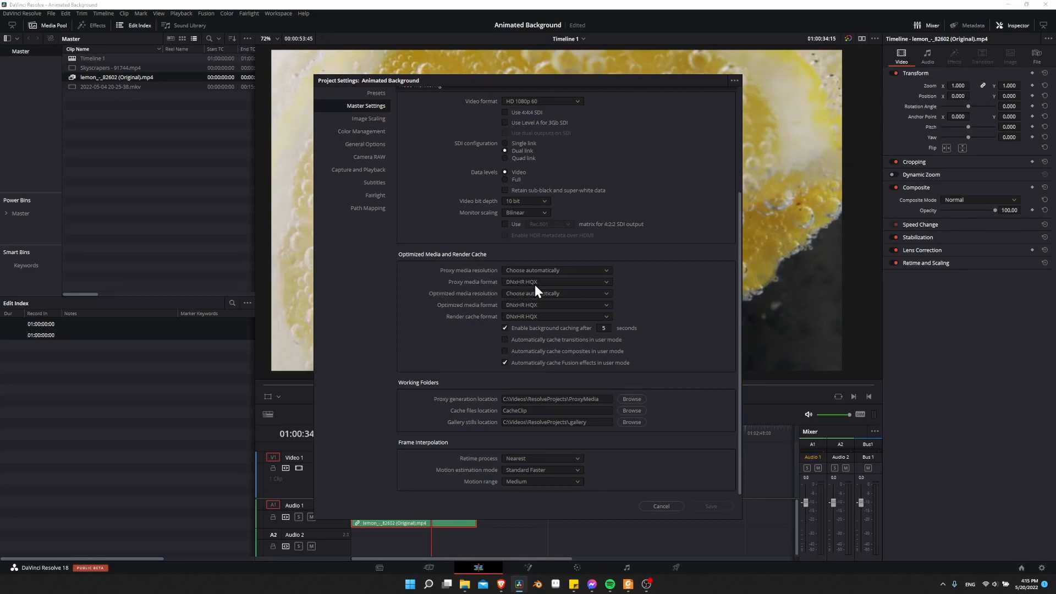
click(555, 281)
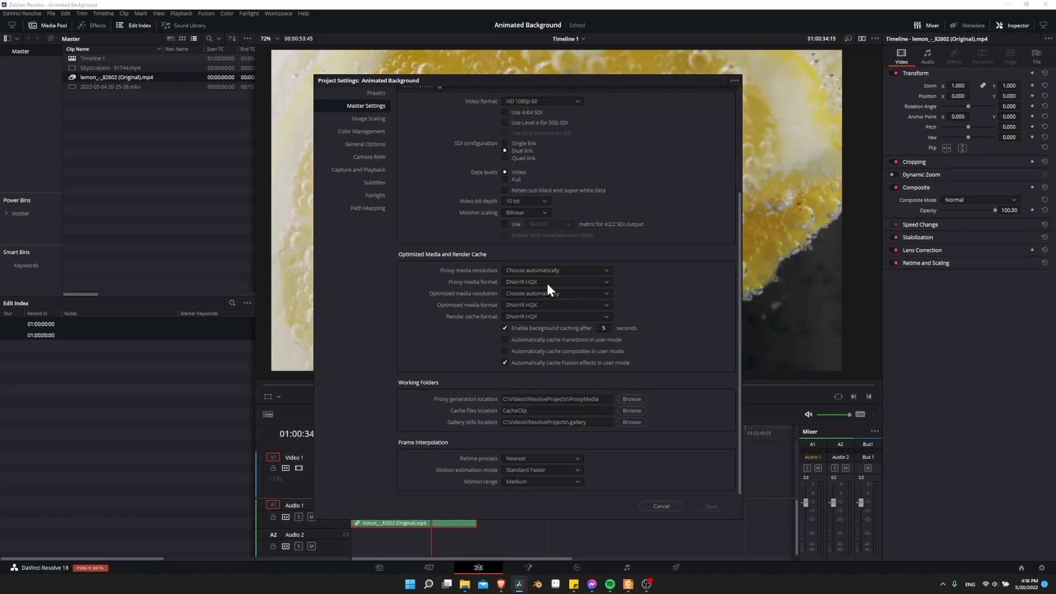
mouse_move(673, 366)
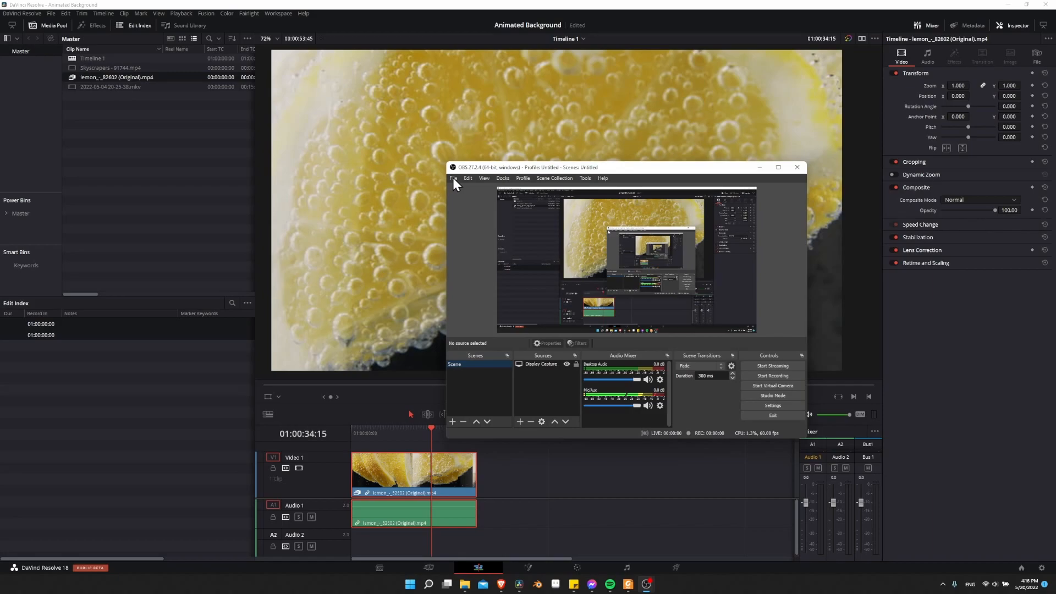
- Bring up OBS Settings on the Output > Recording settings
click(453, 178)
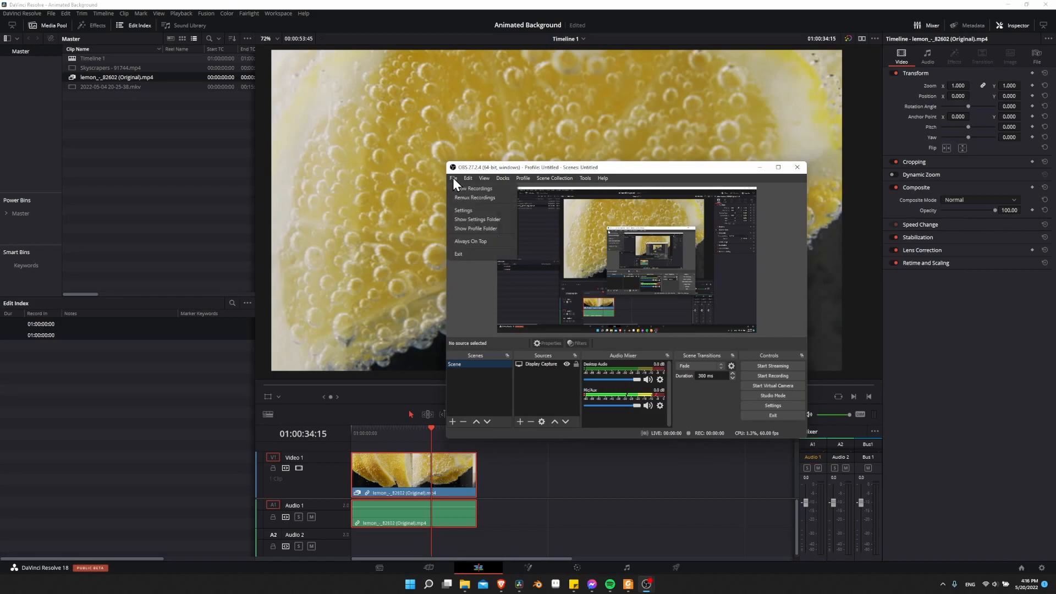
mouse_move(462, 210)
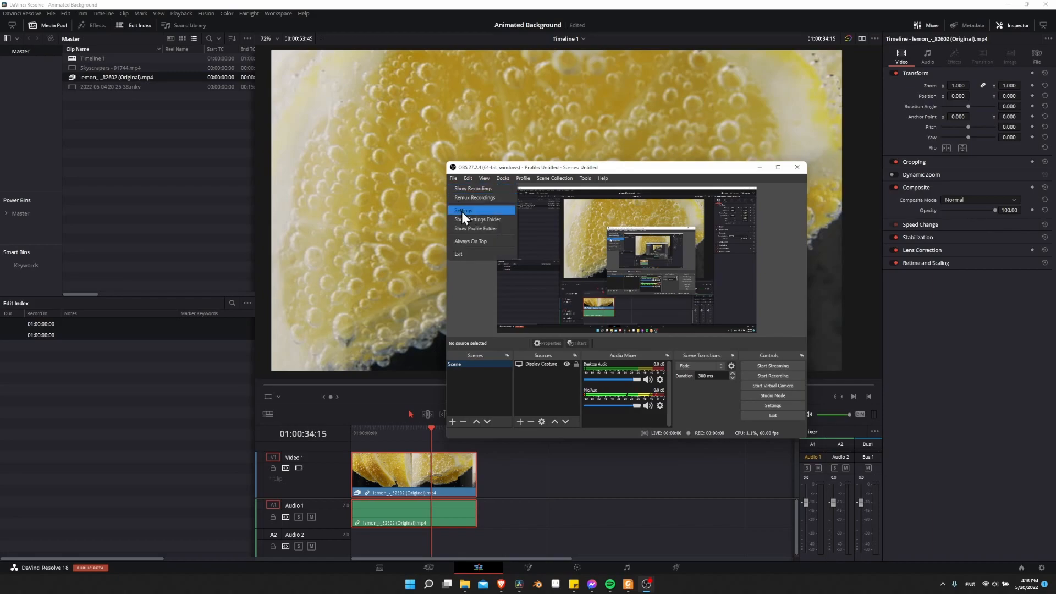
click(463, 210)
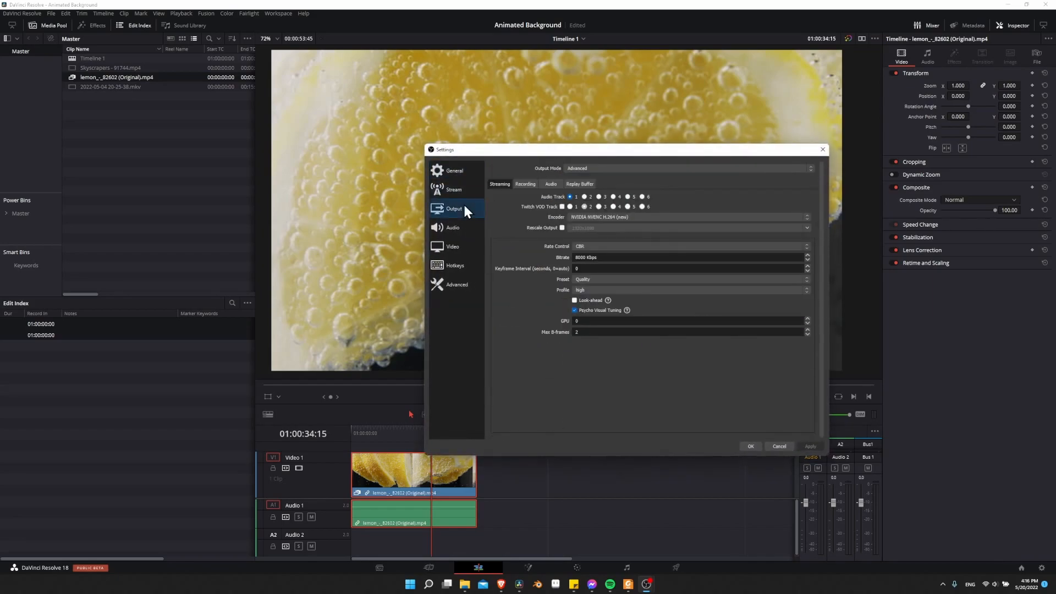
click(525, 183)
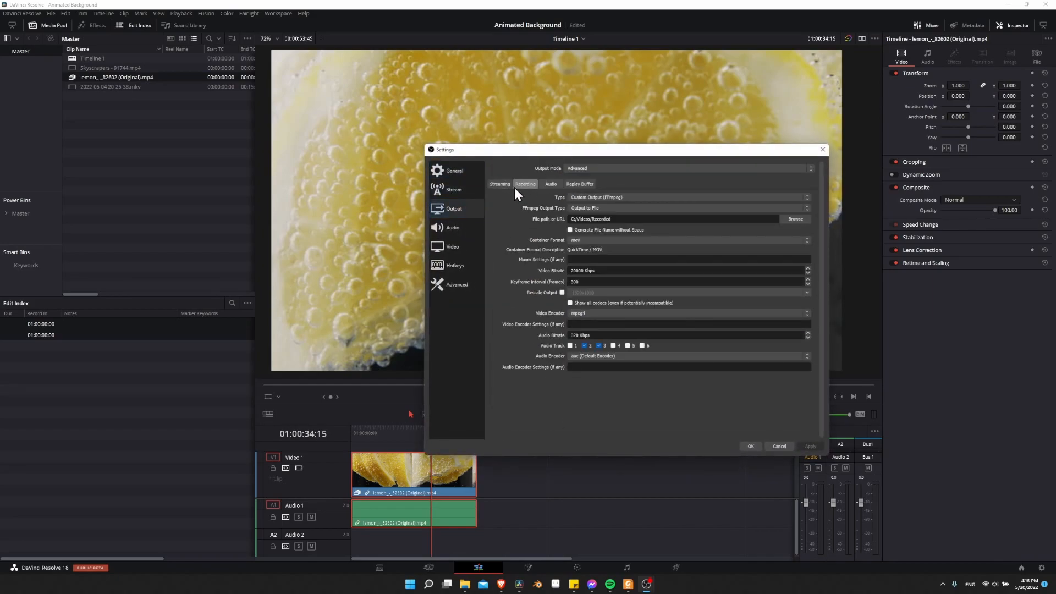
- Keep Output Mode on Advanced and expand the Video Encoder list
click(687, 168)
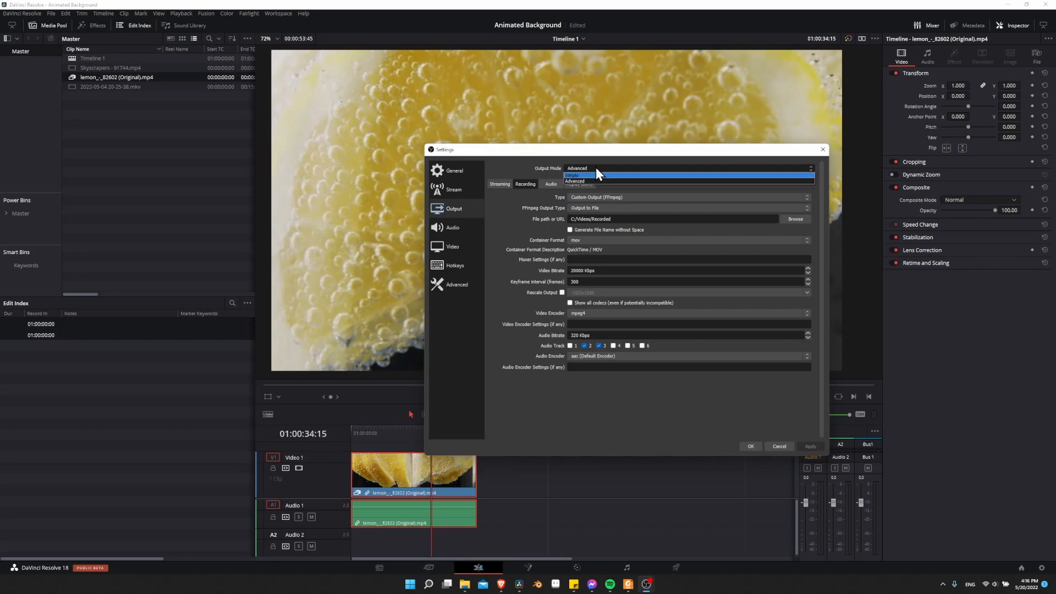
click(574, 180)
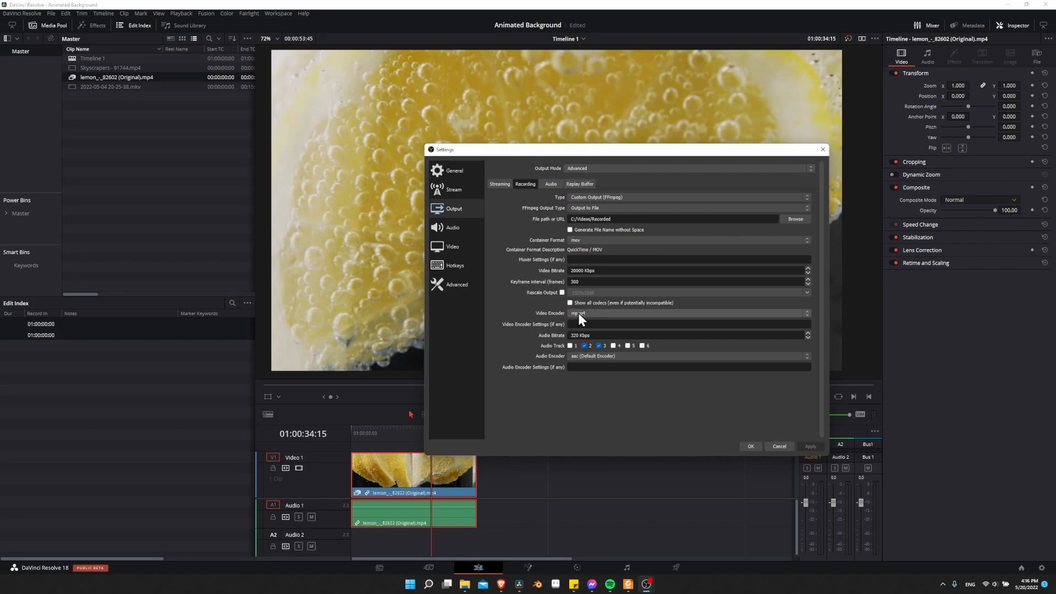
click(686, 313)
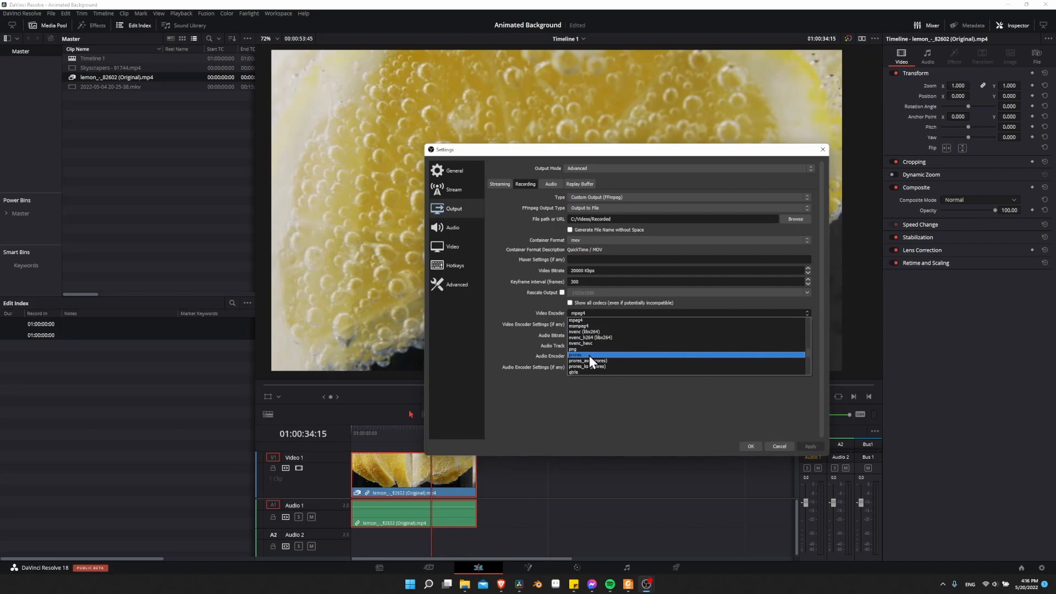
mouse_move(585, 348)
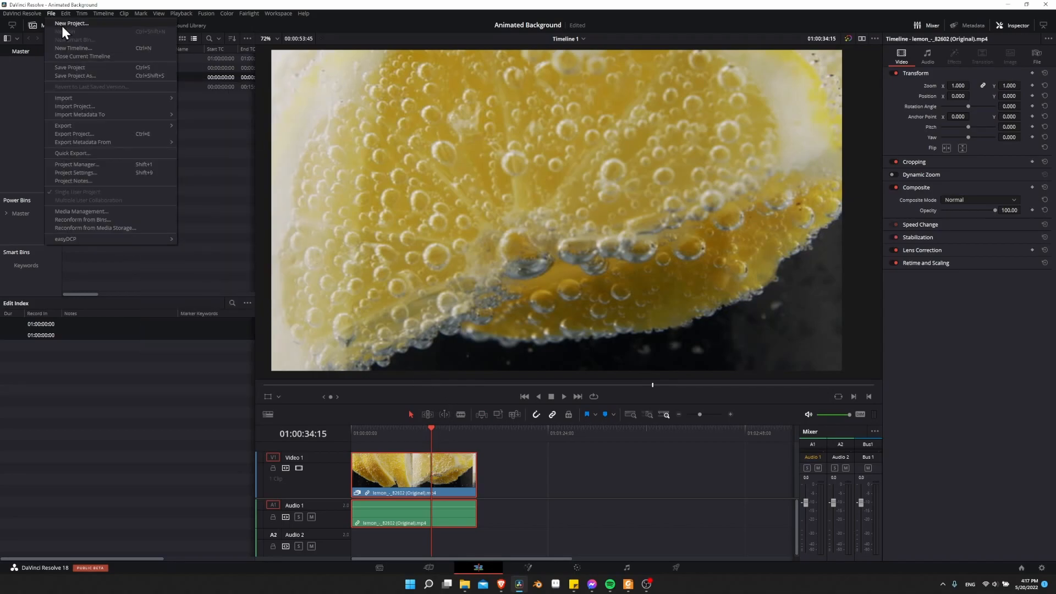
- In Project Settings keep proxy resolution on automatic and check the DNxHR HQX proxy format
click(75, 172)
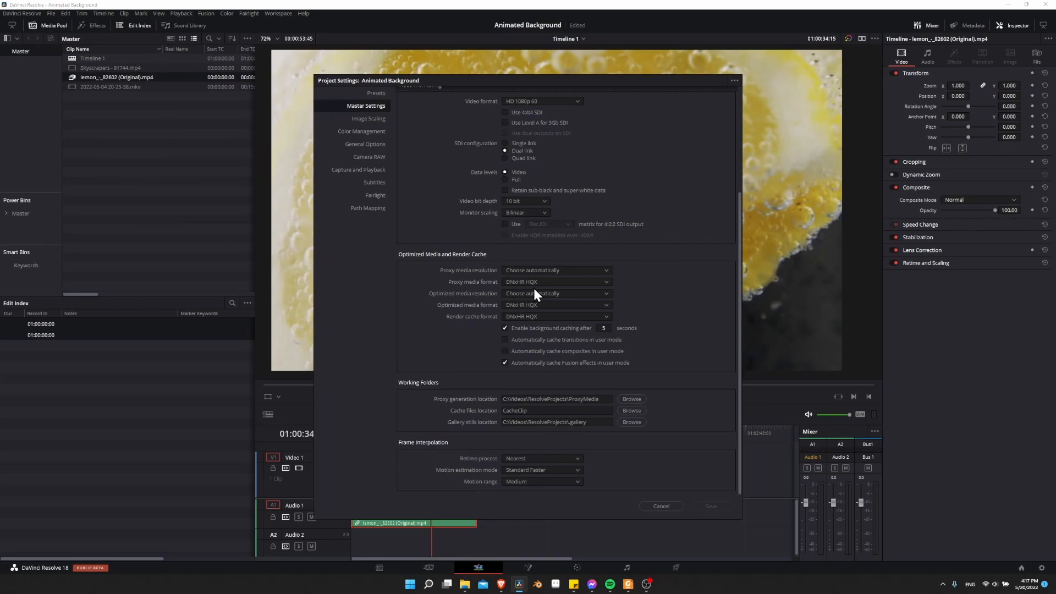
click(555, 270)
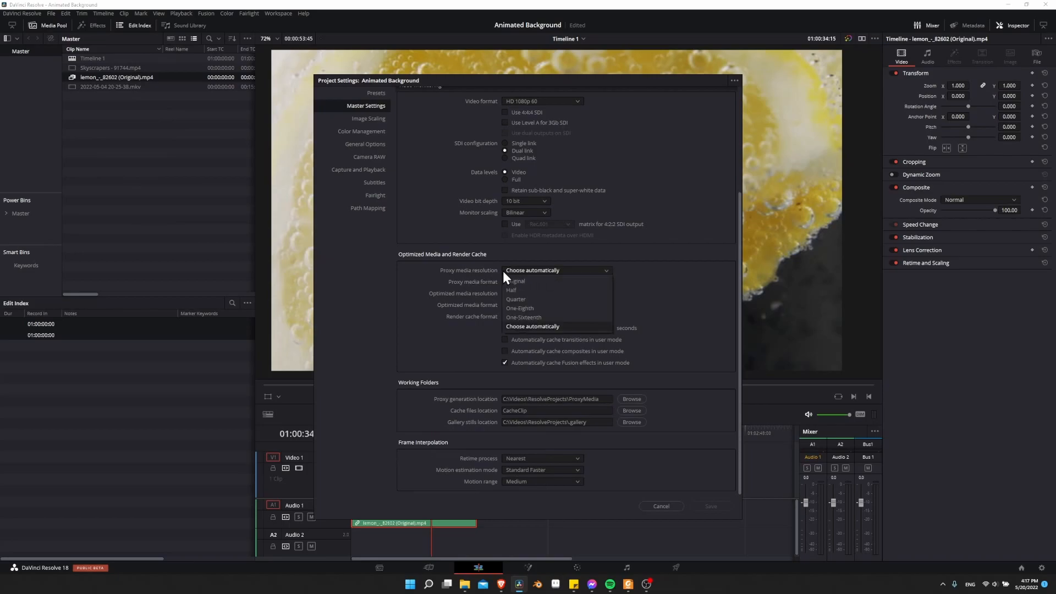
click(531, 270)
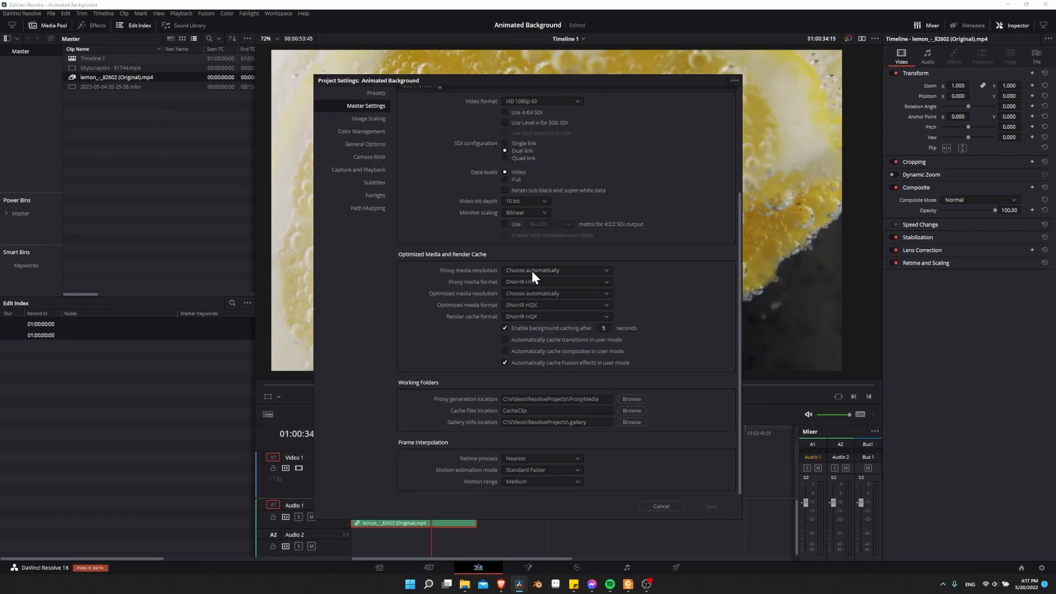
click(554, 293)
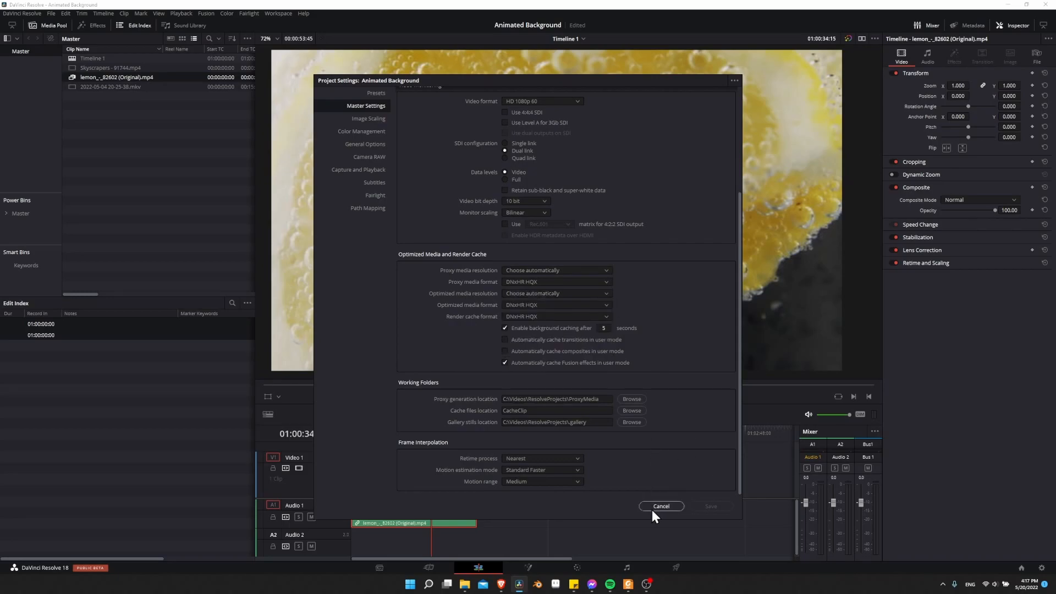
mouse_move(679, 393)
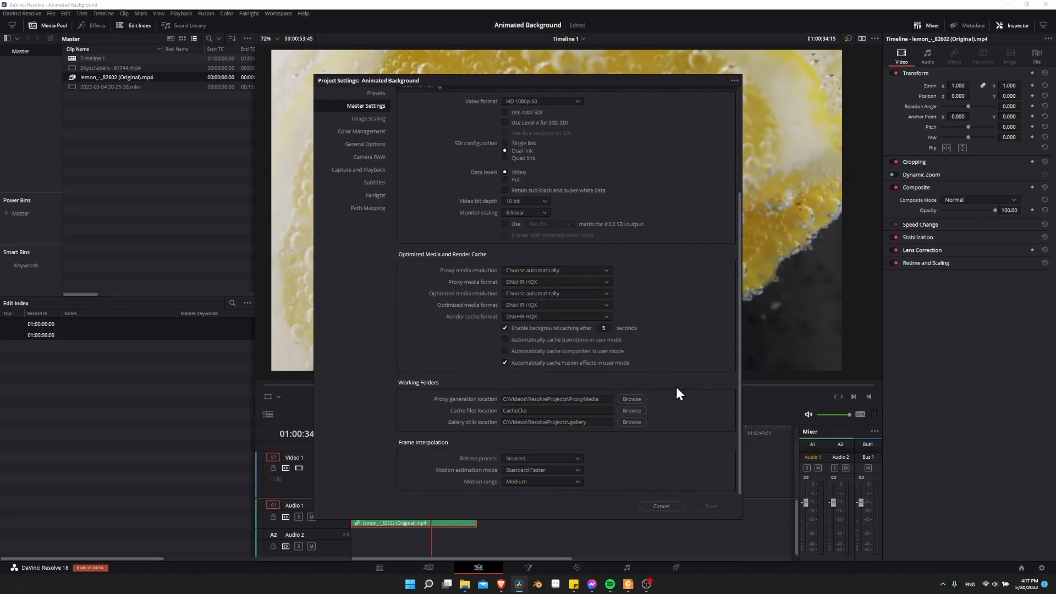
mouse_move(453, 410)
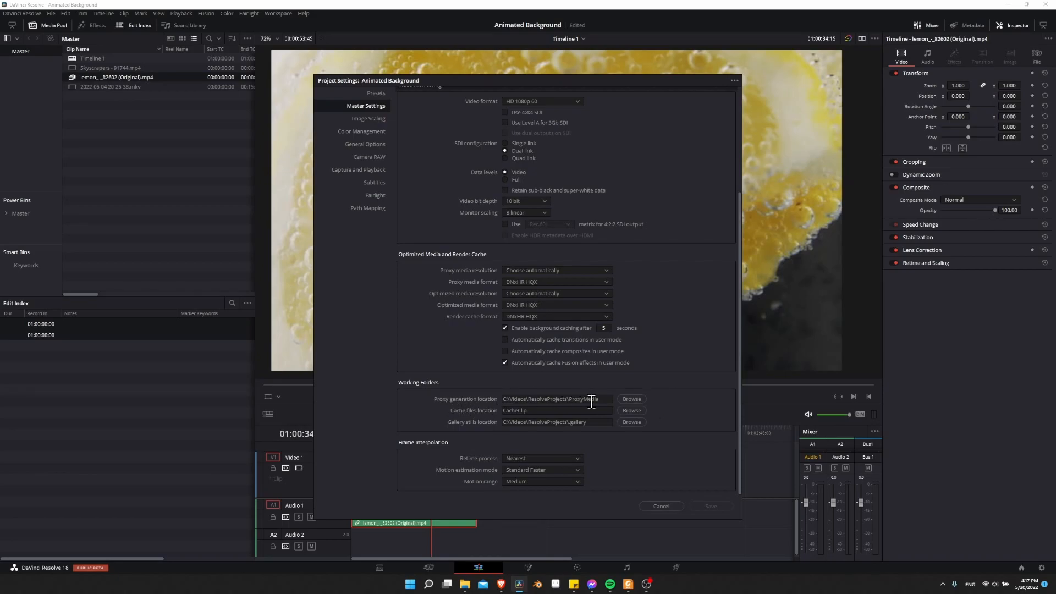
- Select the ProxyMedia generation location path to inspect the folder
click(630, 399)
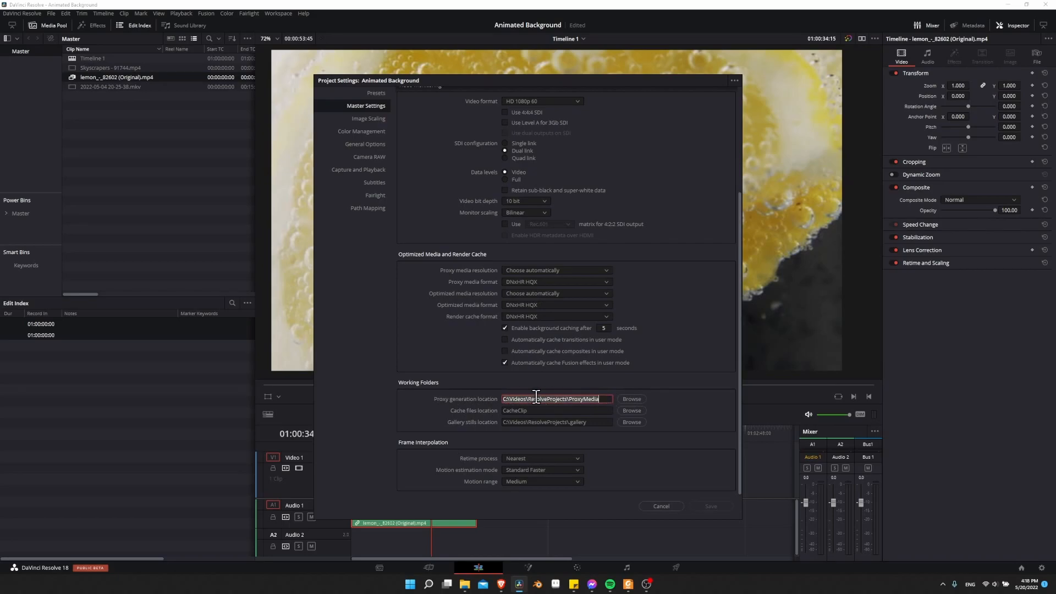
click(631, 399)
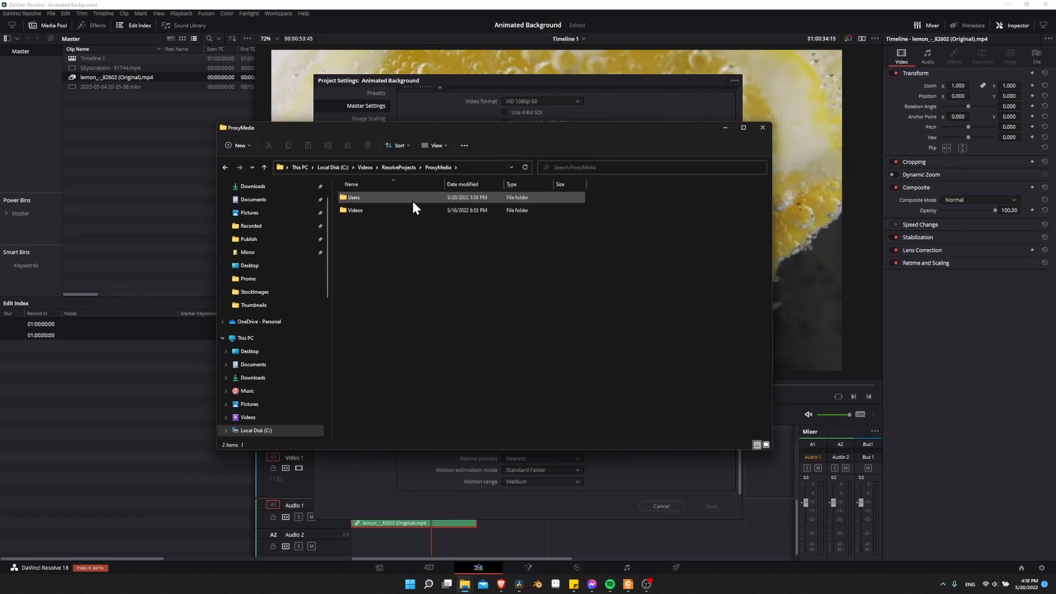
- Navigate into the Users and then Videos subfolders of the proxy media location
click(354, 210)
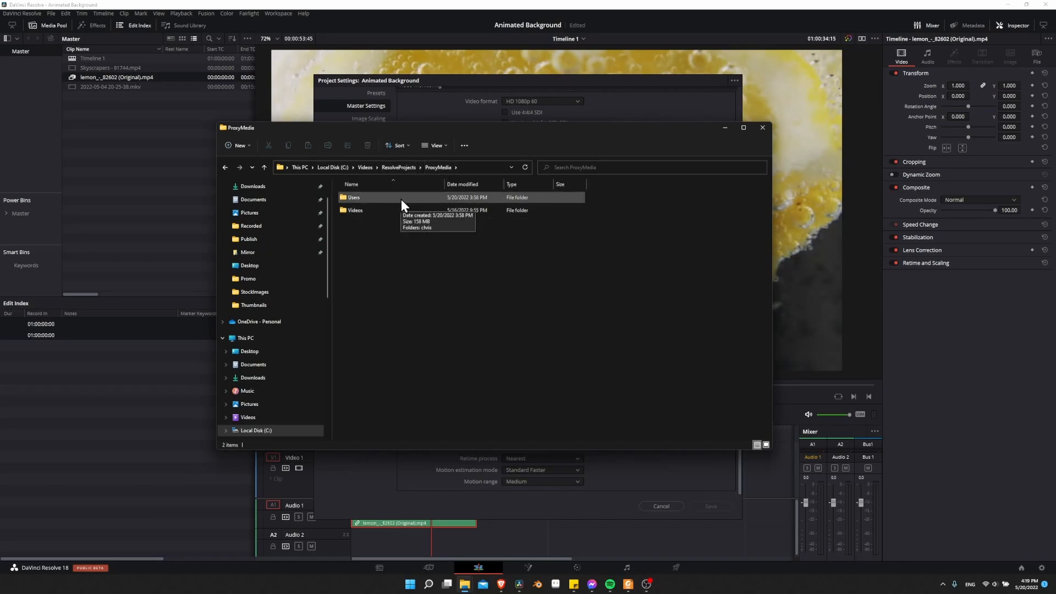
double_click(353, 197)
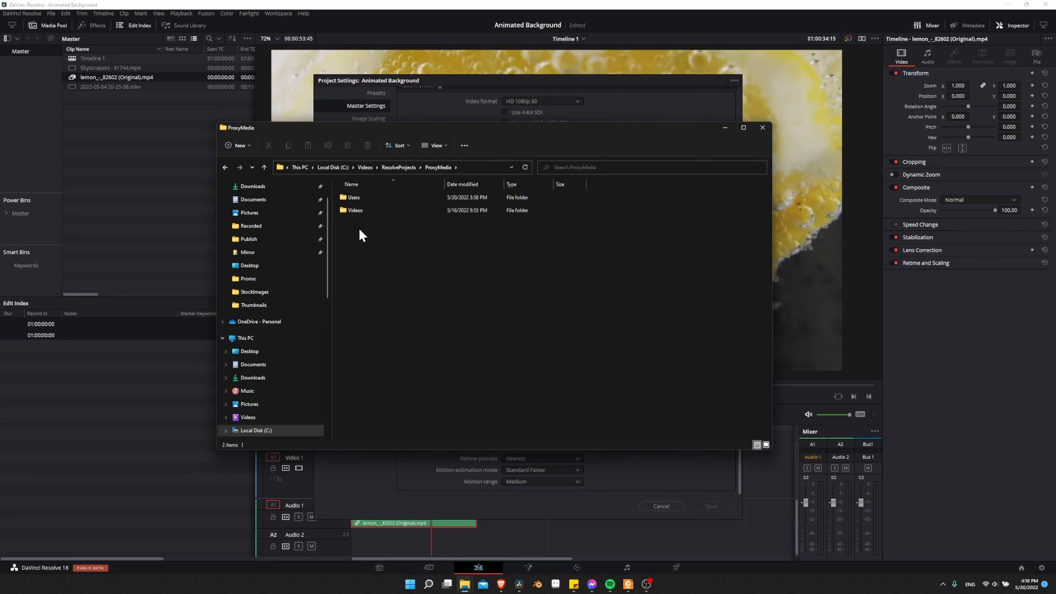
click(355, 210)
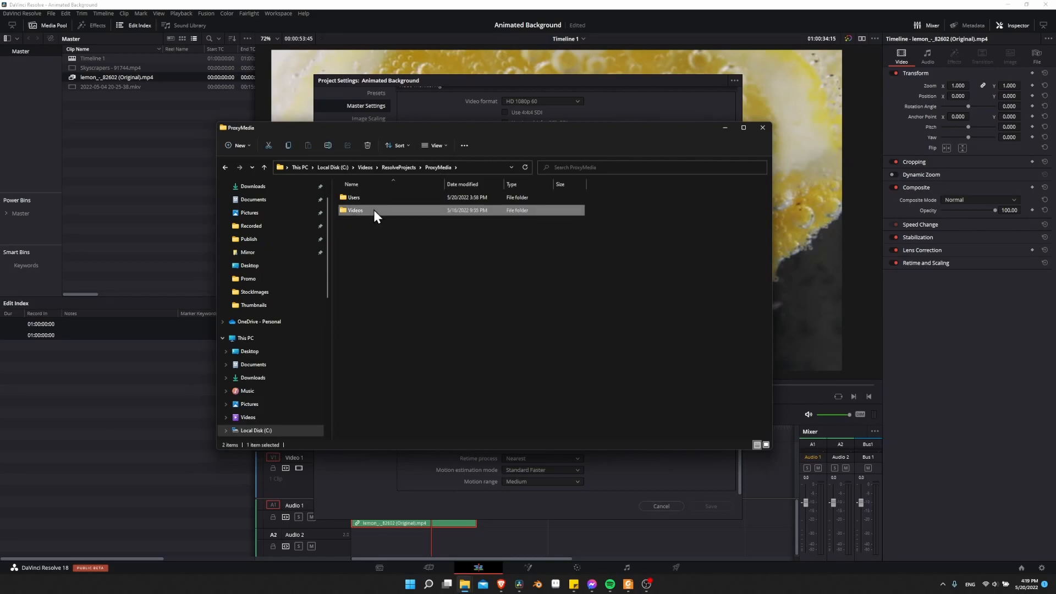
double_click(355, 210)
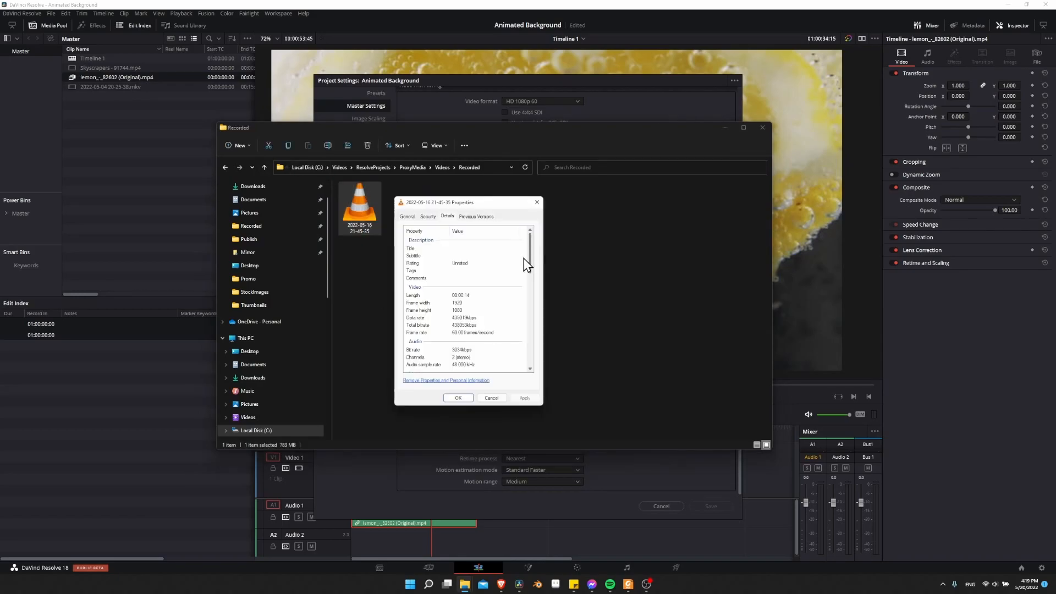
mouse_move(531, 268)
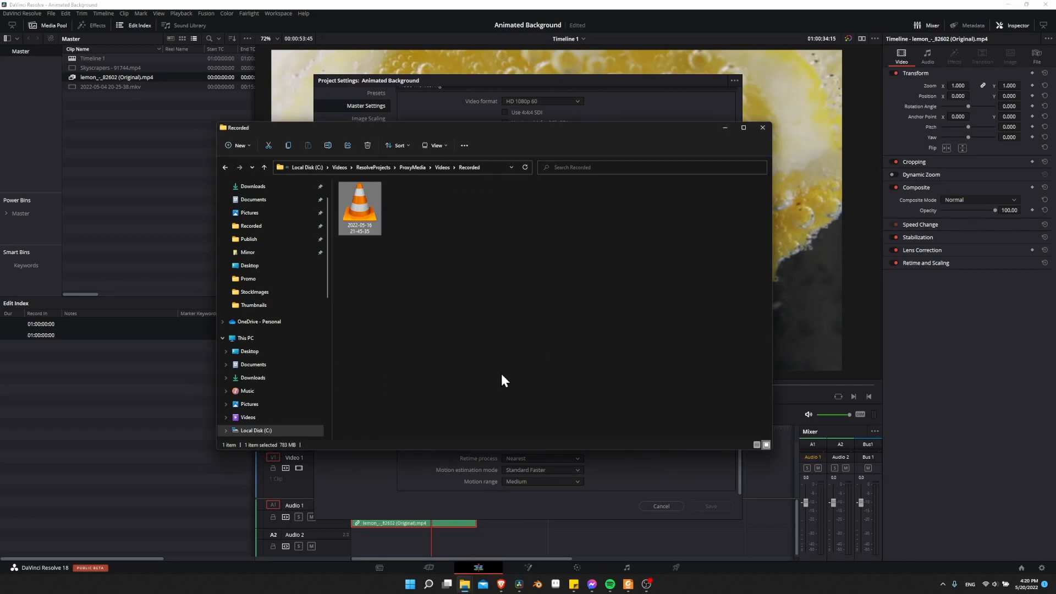
mouse_move(507, 364)
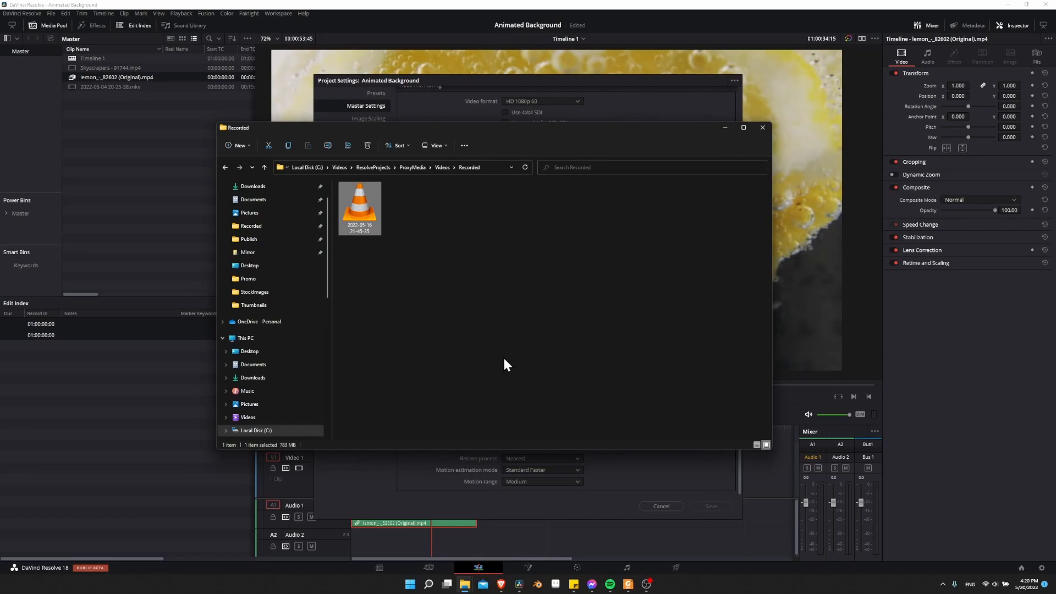
mouse_move(509, 245)
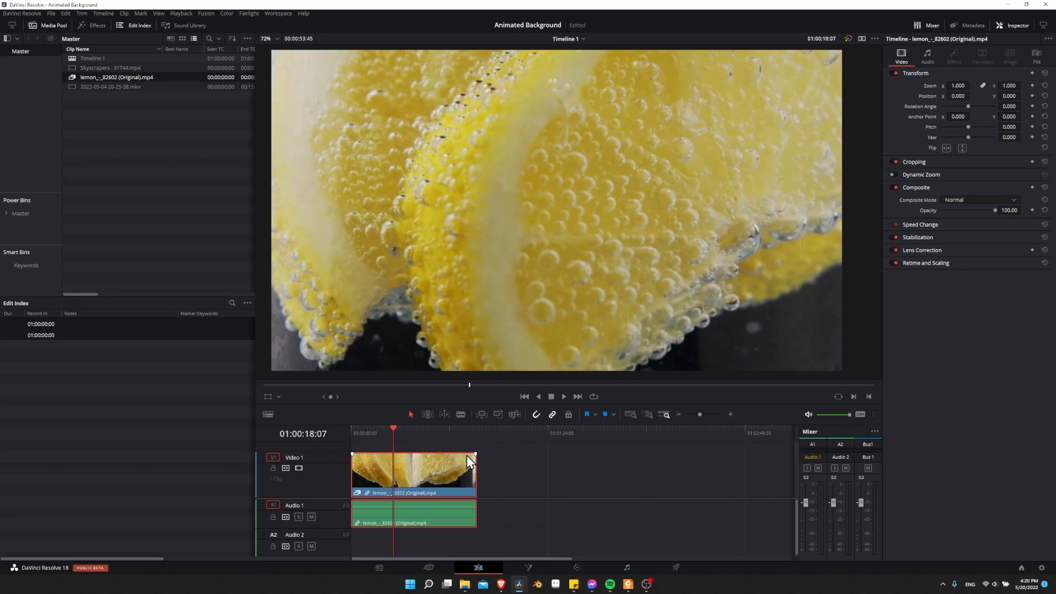
mouse_move(500, 464)
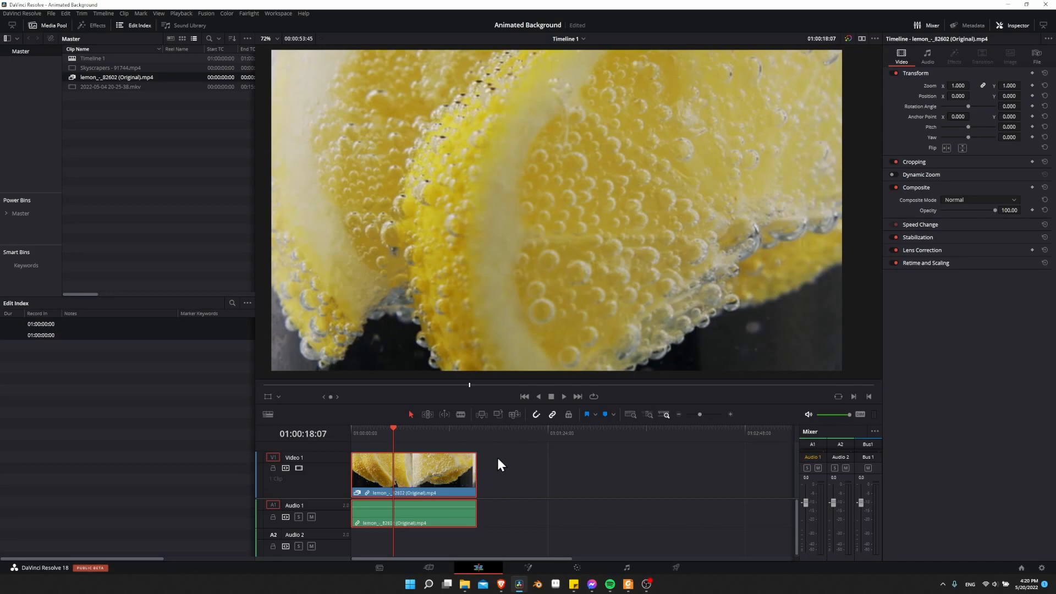
mouse_move(323, 456)
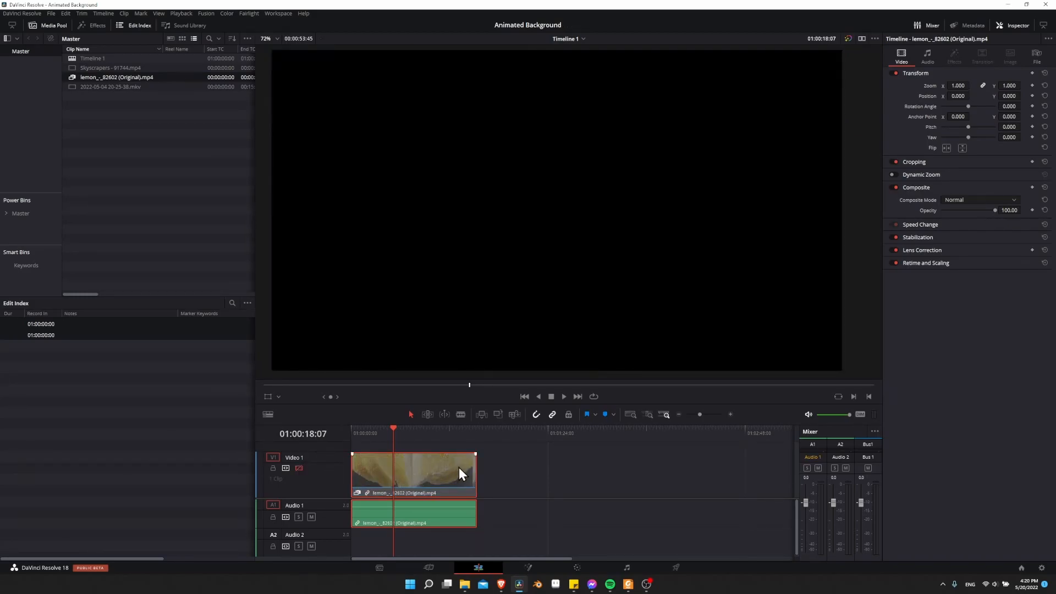
mouse_move(299, 468)
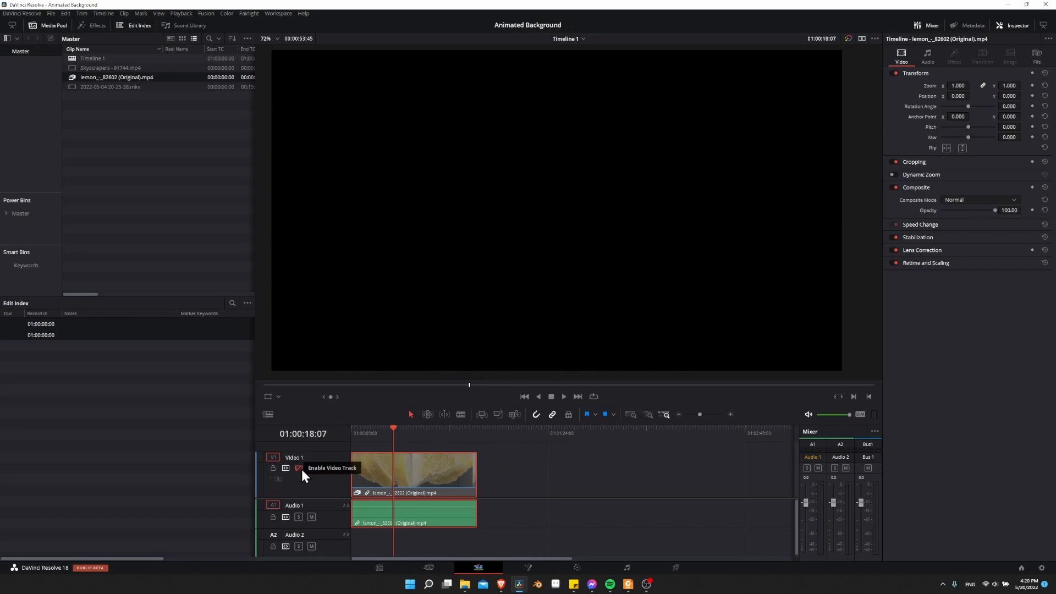